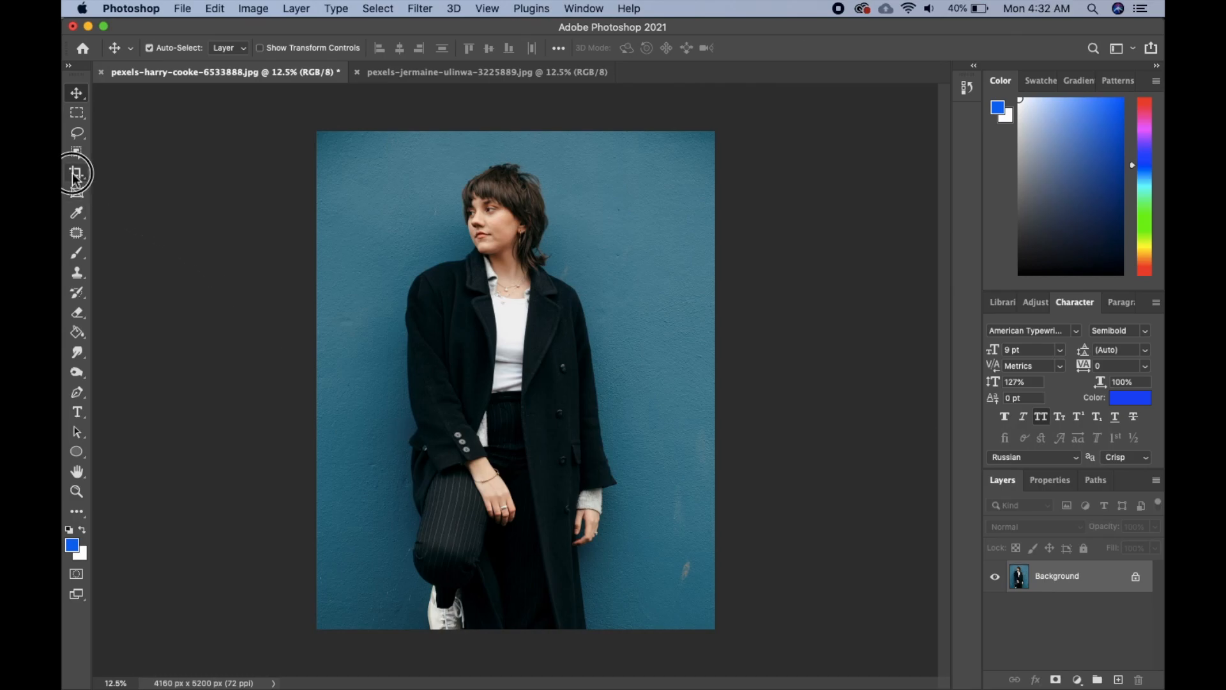
Extend the crop frame outward so the canvas widens to 6530 × 5200 px with transparent side strips
{"action": "left_click", "coordinate": [76, 173]}
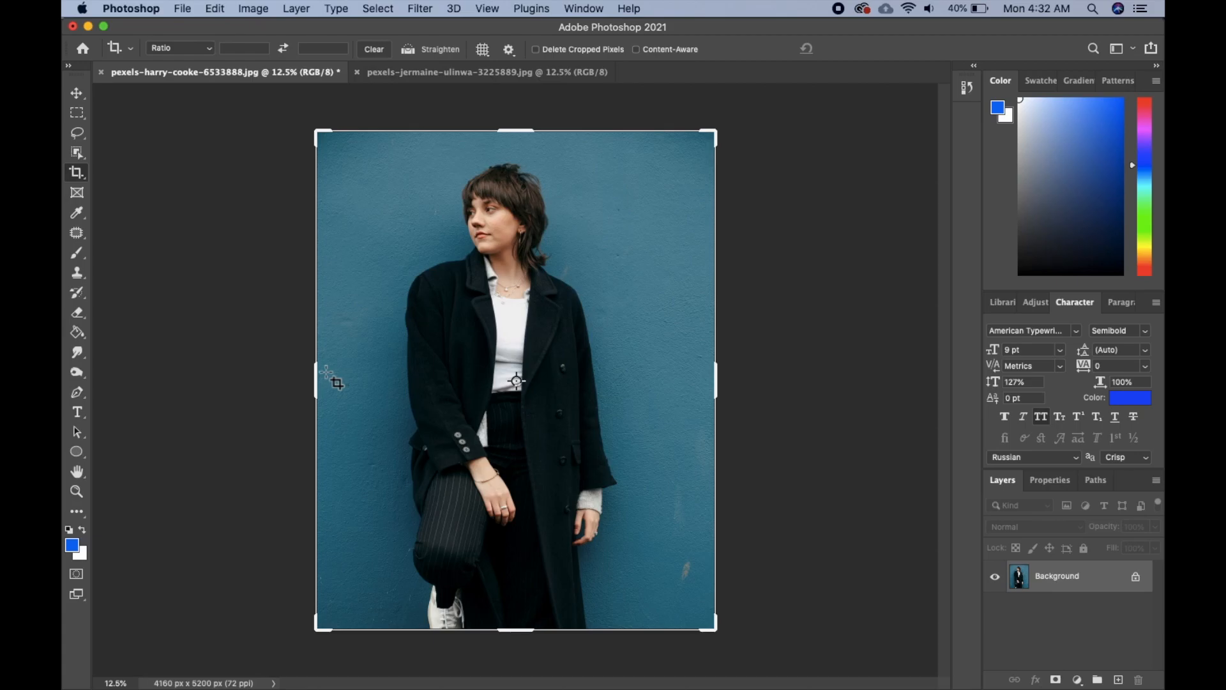
{"action": "left_click_drag", "start_coordinate": [315, 377], "coordinate": [290, 378]}
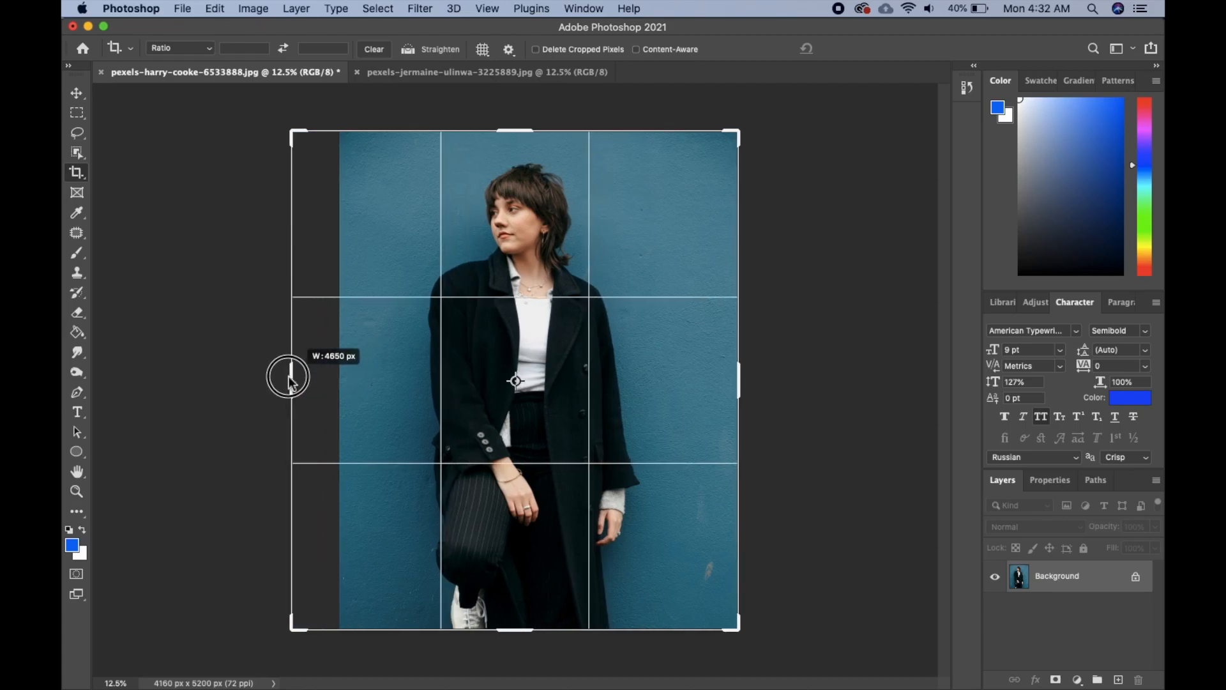
{"action": "left_click_drag", "start_coordinate": [289, 375], "coordinate": [315, 376]}
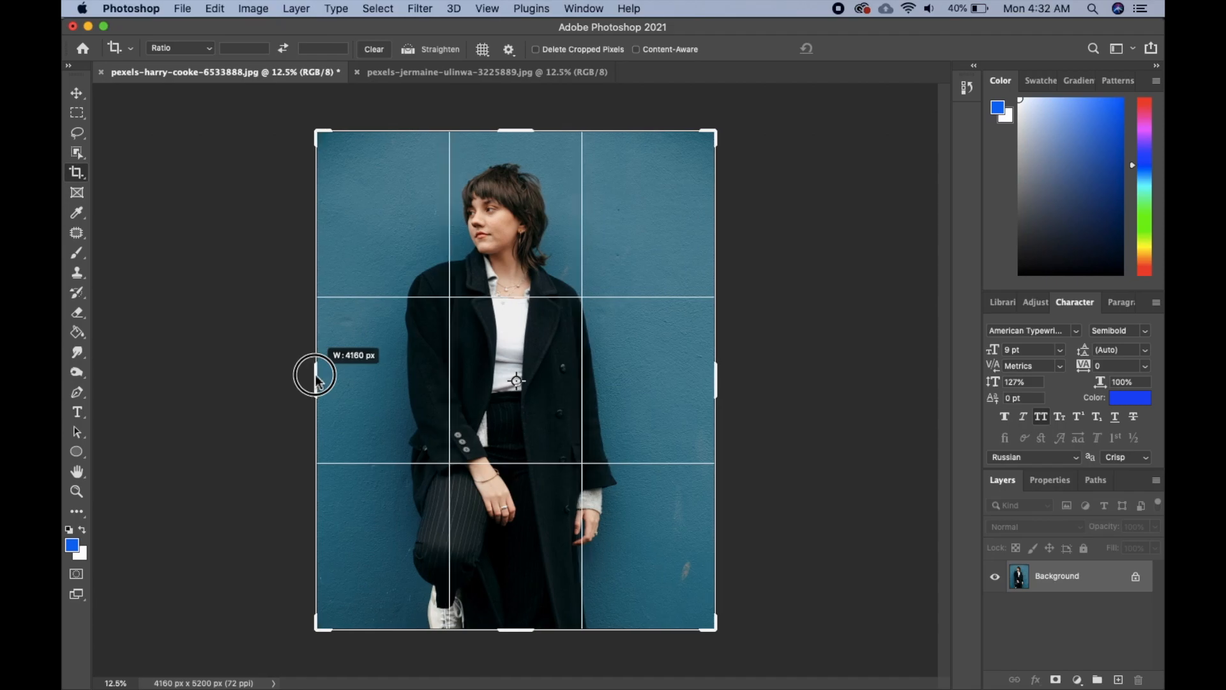
{"action": "left_click_drag", "start_coordinate": [315, 376], "coordinate": [230, 379]}
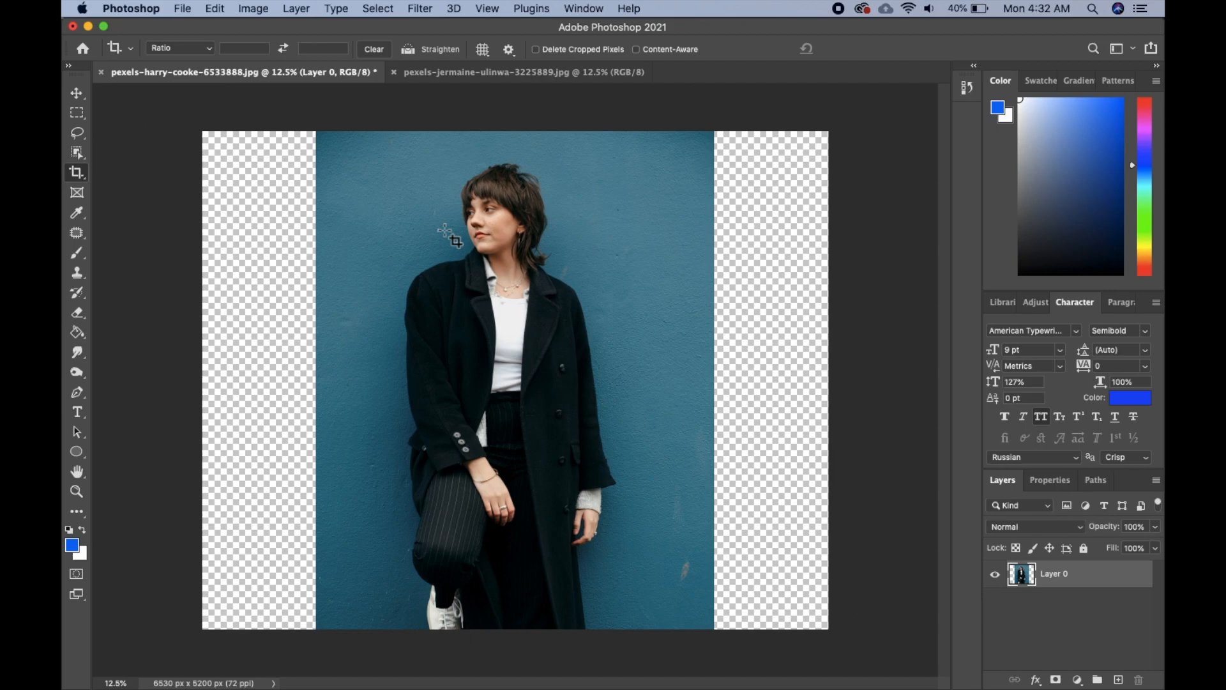
{"action": "mouse_move", "coordinate": [348, 225]}
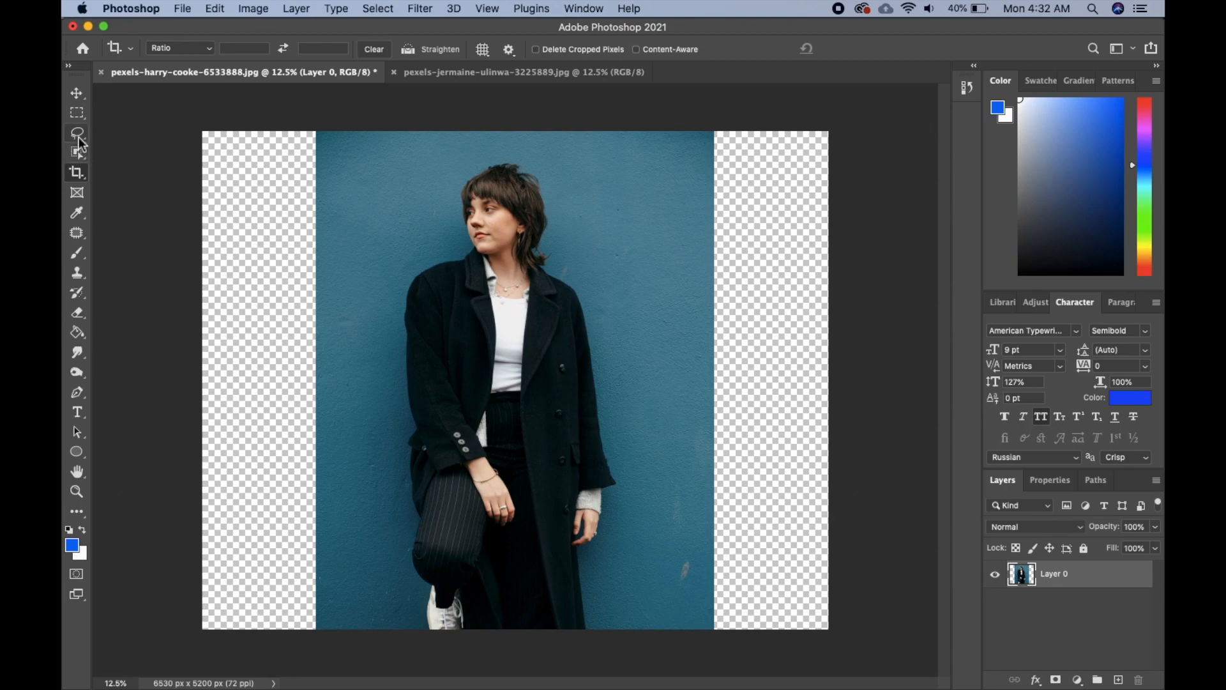
Draw an 18 px-feathered freehand Lasso outline around the woman from head down to feet
{"action": "left_click", "coordinate": [76, 133]}
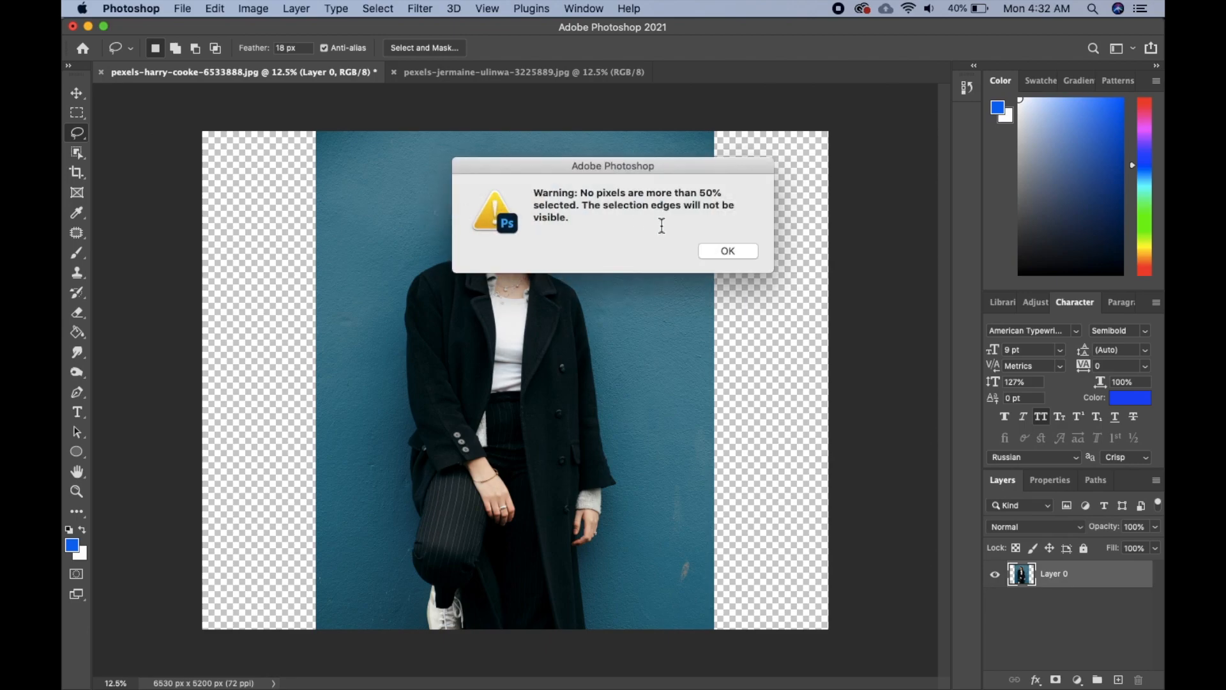
{"action": "left_click", "coordinate": [727, 251]}
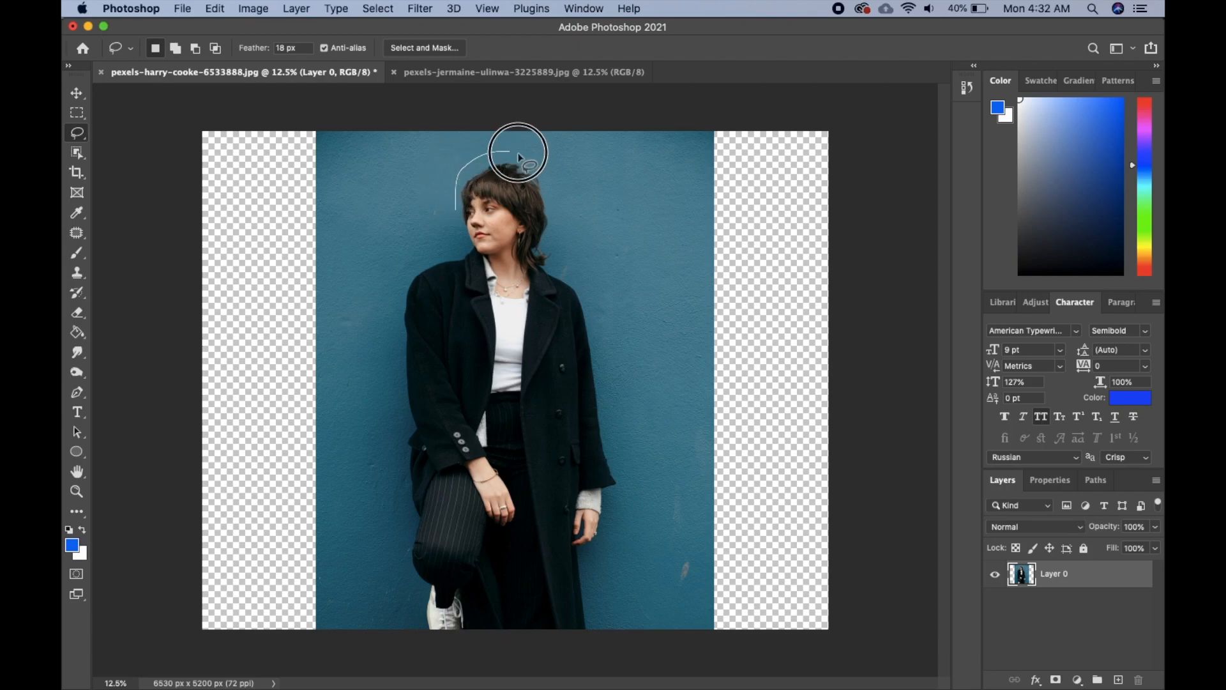
{"action": "left_click_drag", "start_coordinate": [516, 153], "coordinate": [610, 372]}
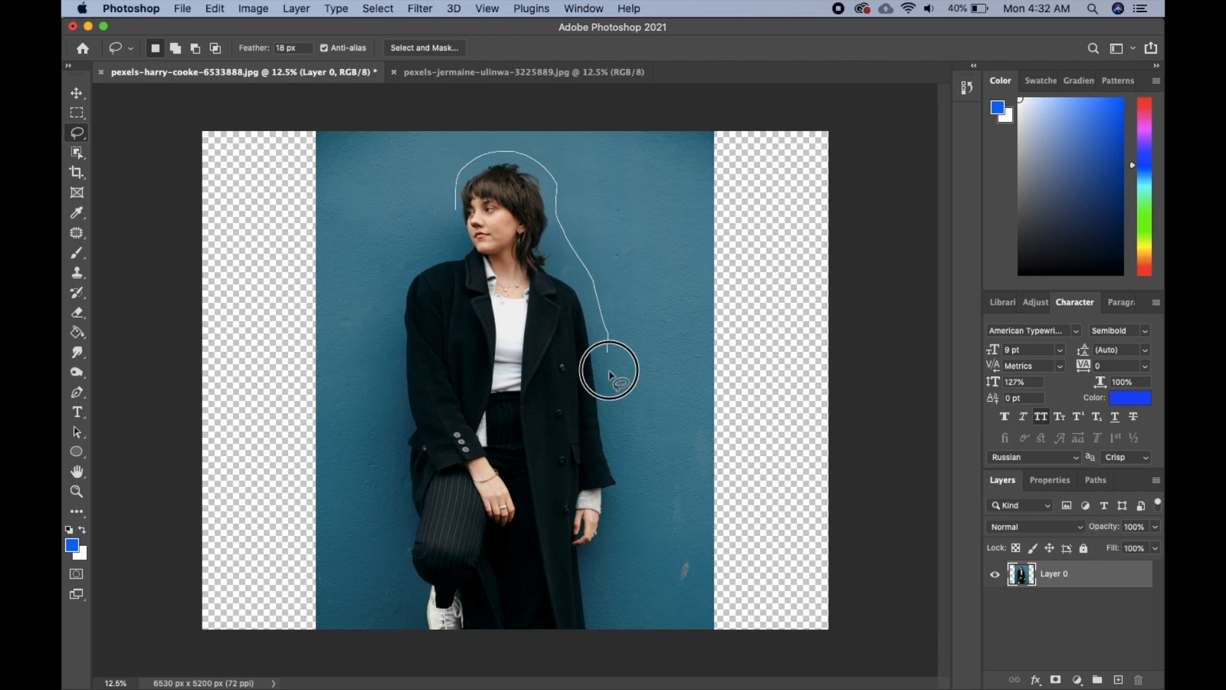
{"action": "left_click_drag", "start_coordinate": [608, 369], "coordinate": [595, 598]}
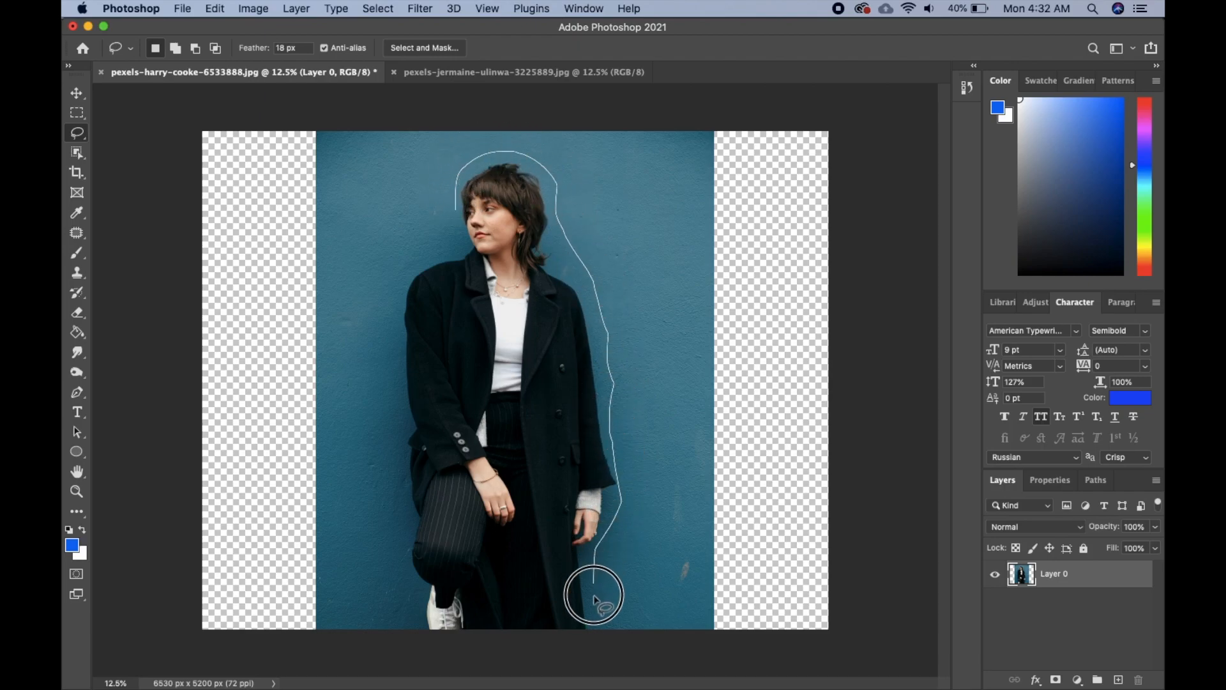
{"action": "left_click_drag", "start_coordinate": [595, 598], "coordinate": [422, 634]}
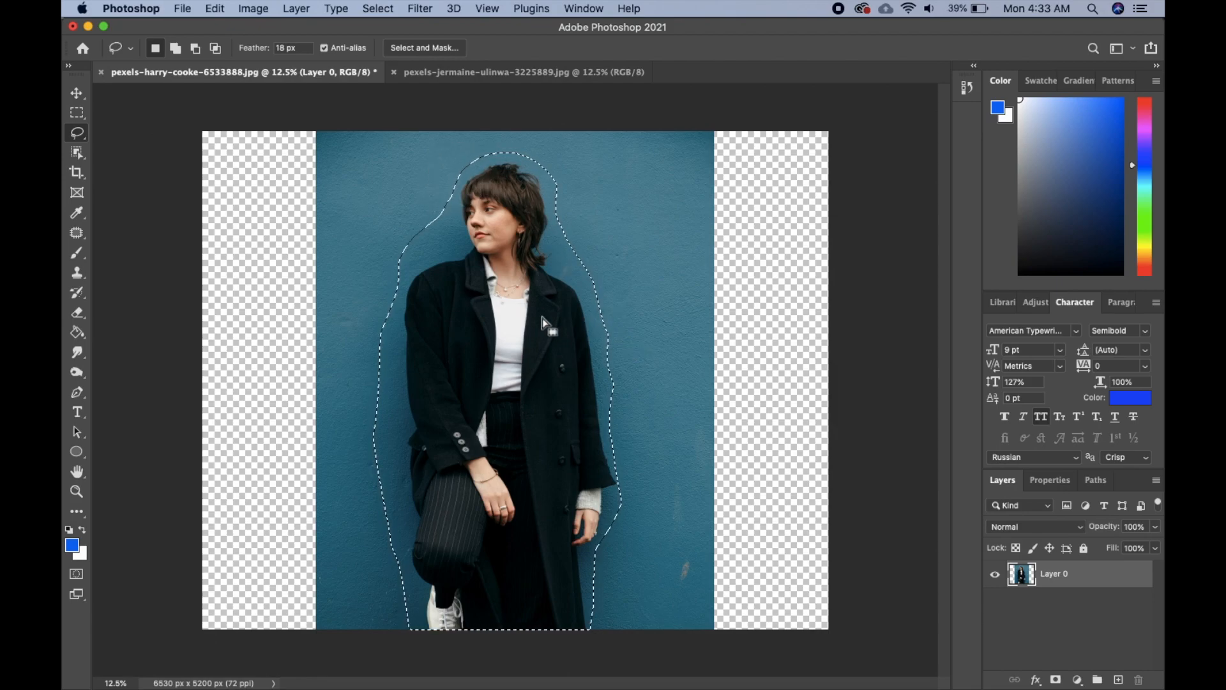
Show the Channels panel to store the selection, then deselect the woman and return to the Move tool
{"action": "left_click", "coordinate": [583, 9]}
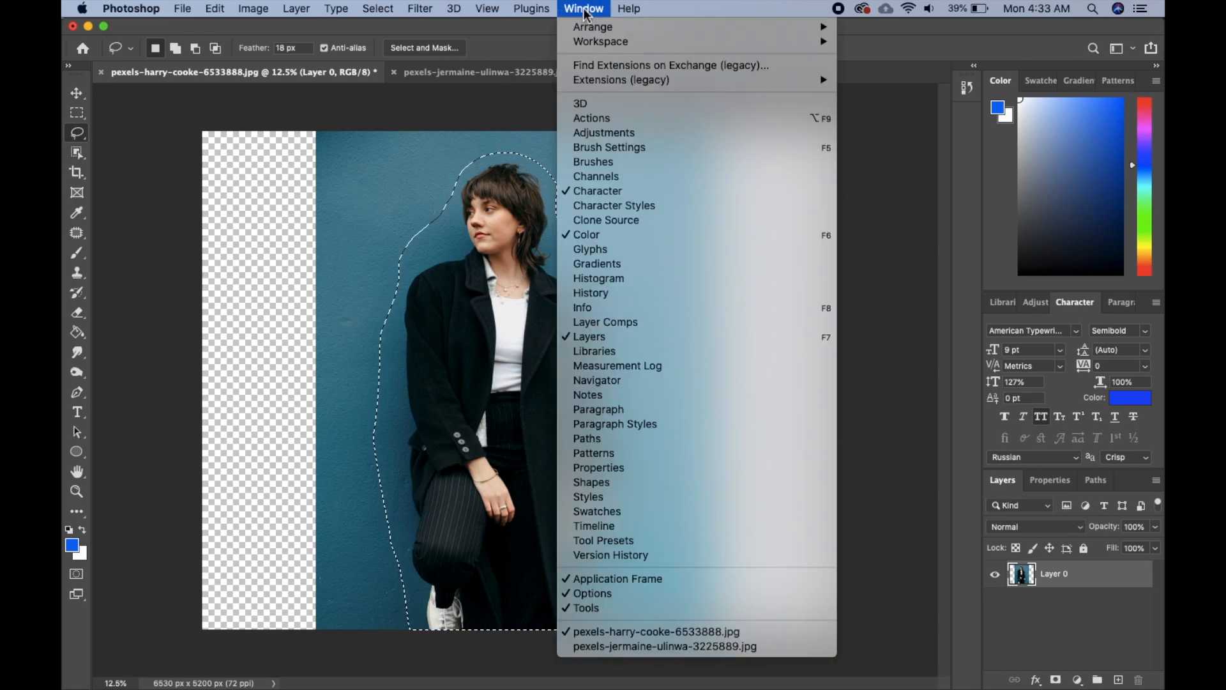
{"action": "mouse_move", "coordinate": [596, 176]}
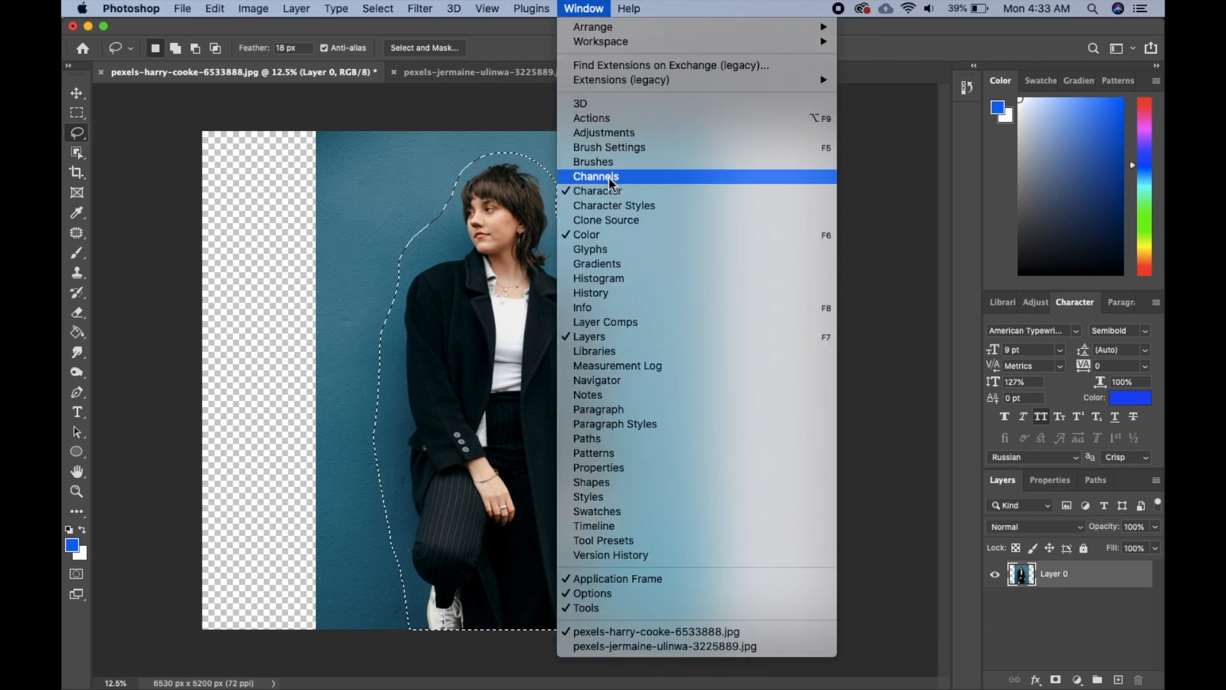
{"action": "left_click", "coordinate": [596, 176]}
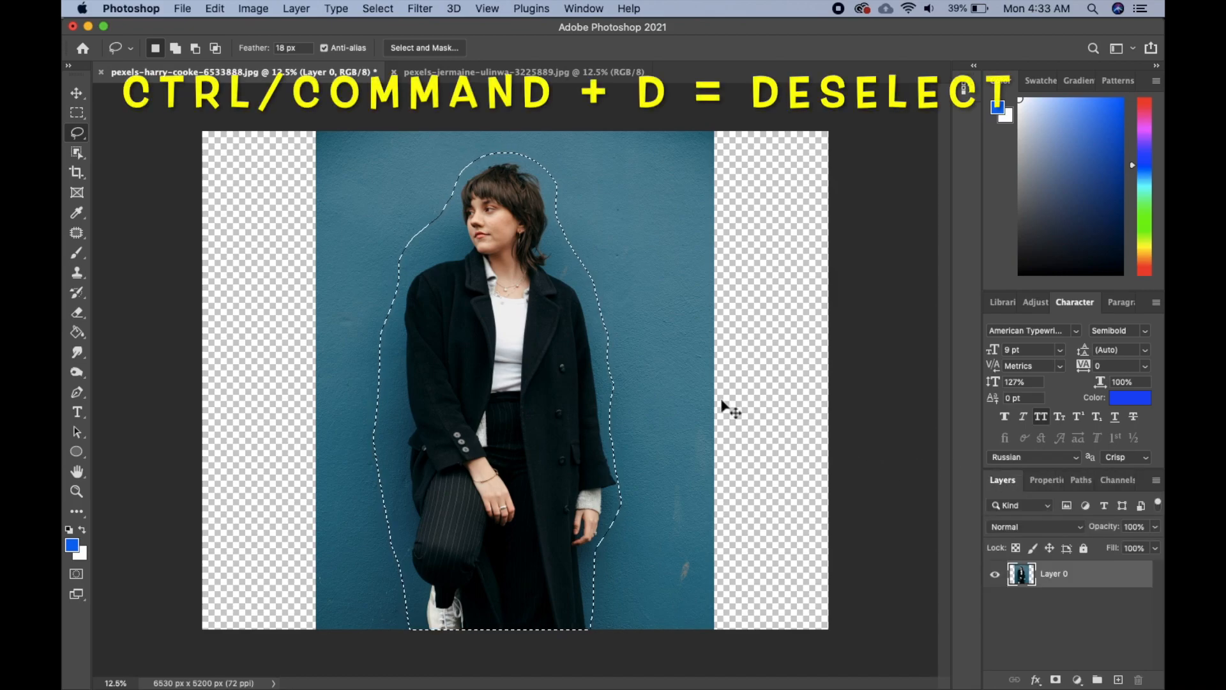
{"action": "key", "text": "cmd+d"}
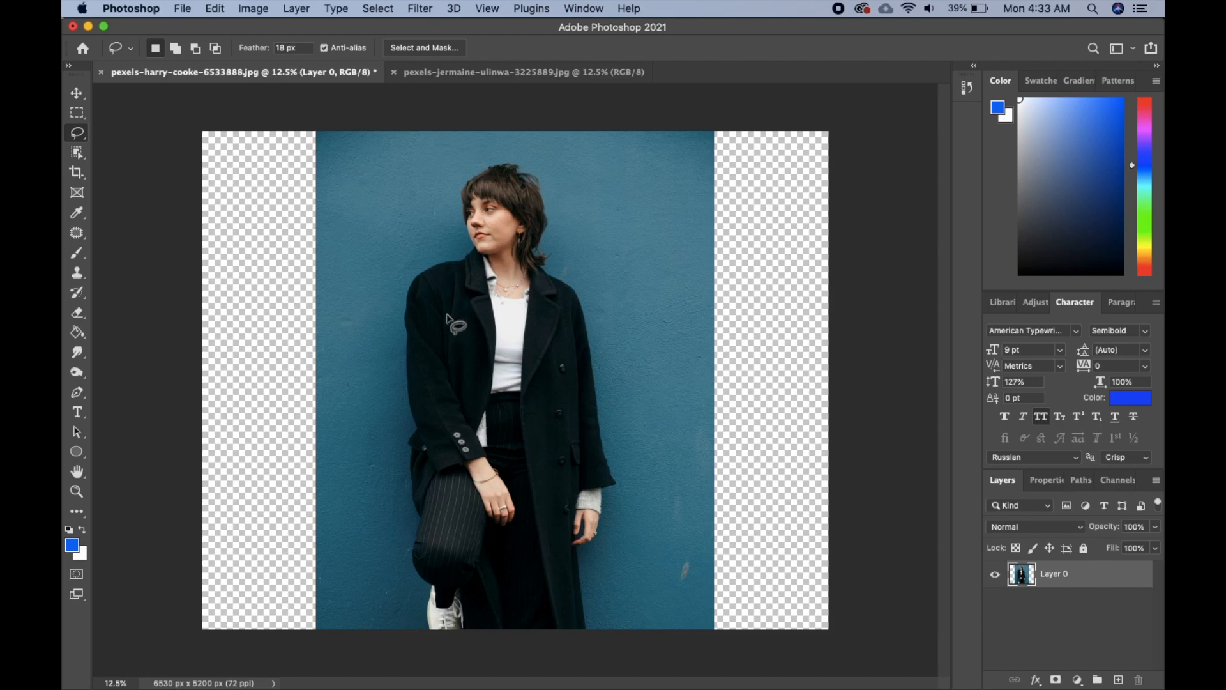
{"action": "left_click", "coordinate": [77, 93]}
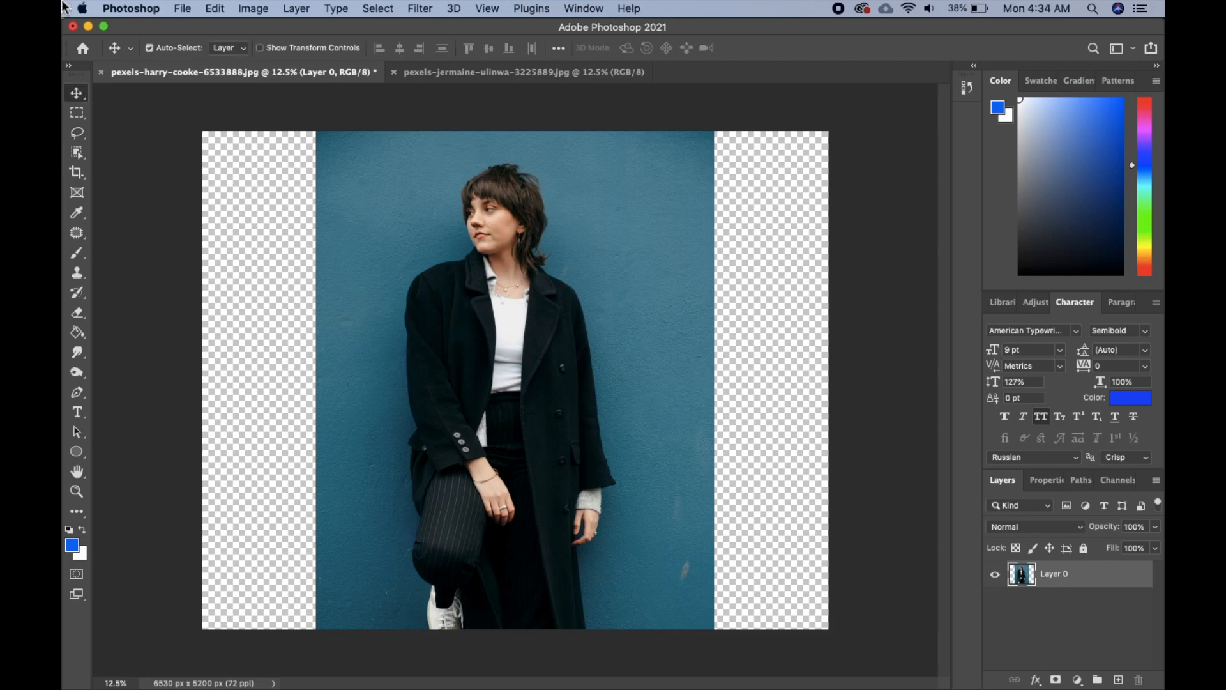
Start Content-Aware Scale on the layer and begin stretching the blue wall outward on both sides
{"action": "left_click", "coordinate": [215, 8]}
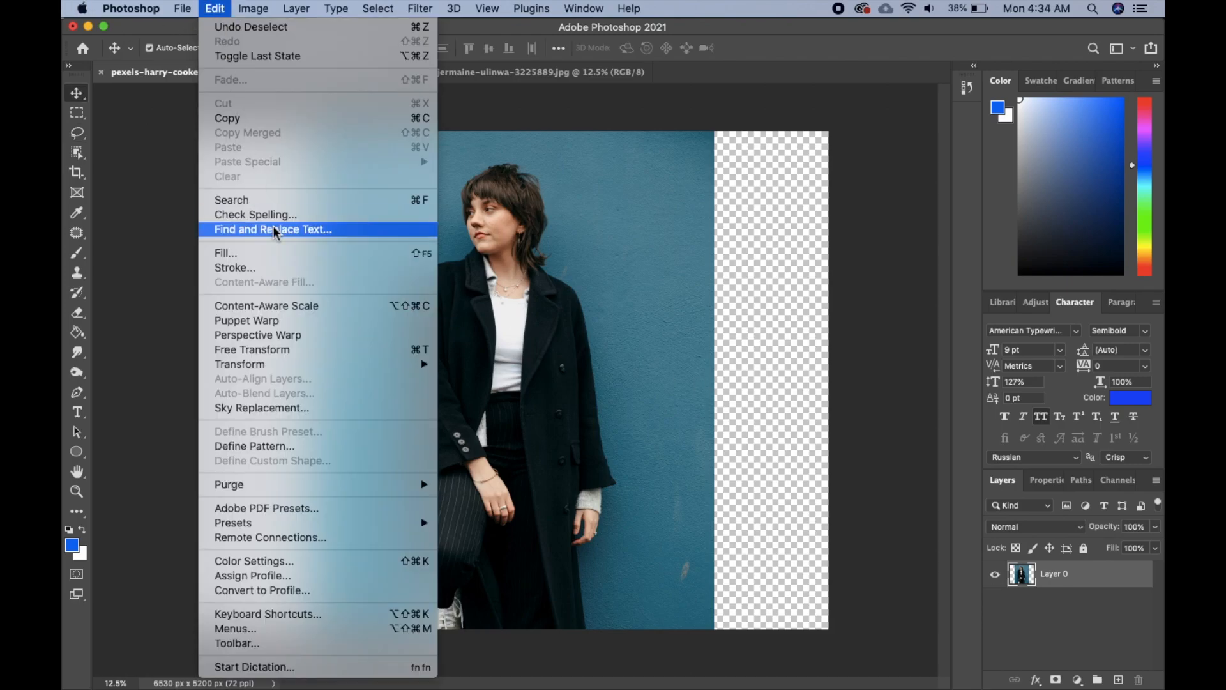
{"action": "mouse_move", "coordinate": [281, 306]}
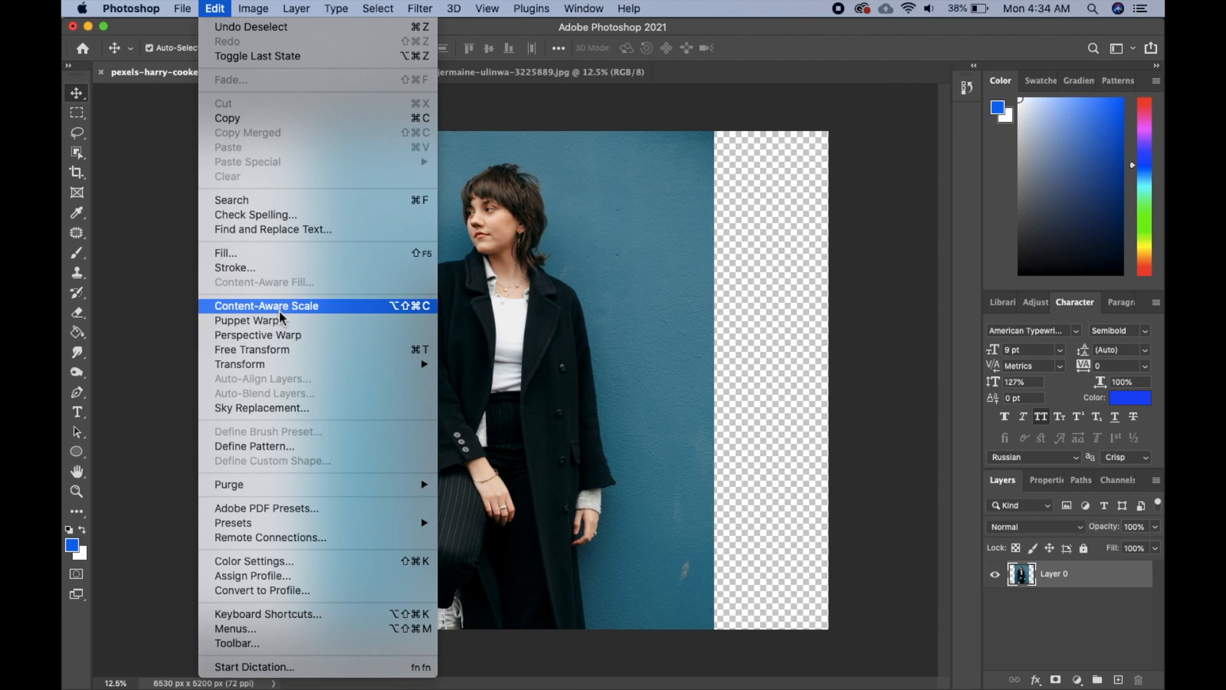
{"action": "left_click", "coordinate": [266, 306]}
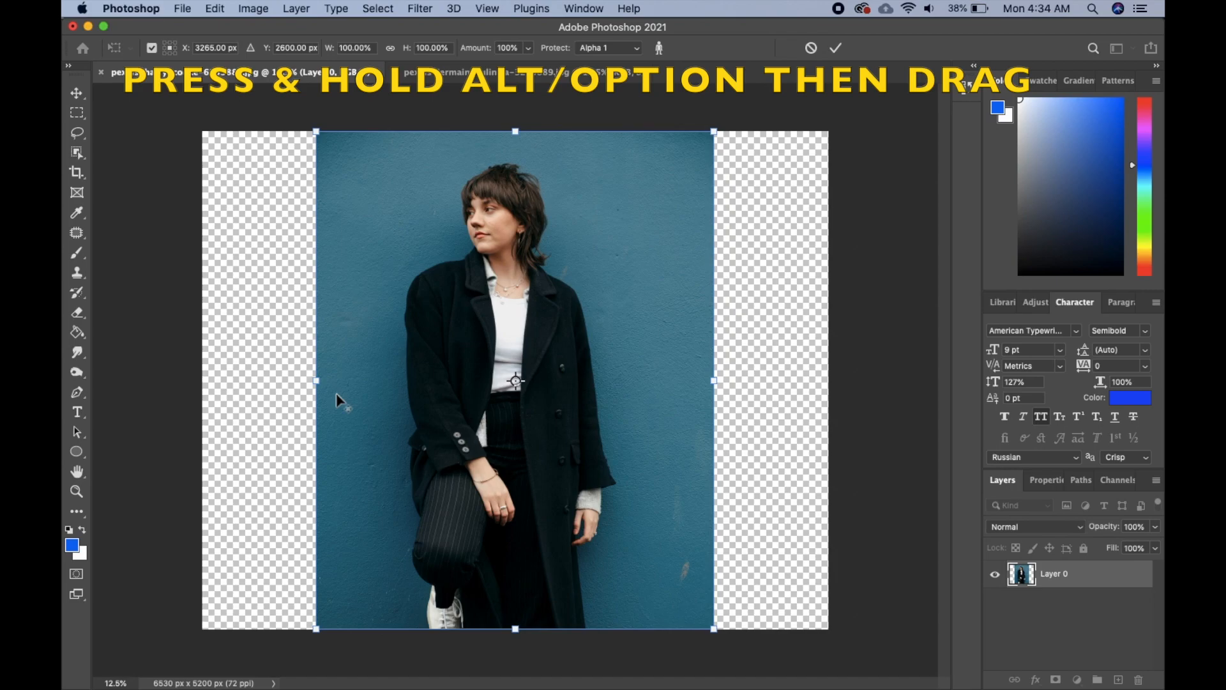
{"action": "left_click_drag", "start_coordinate": [317, 380], "coordinate": [310, 380]}
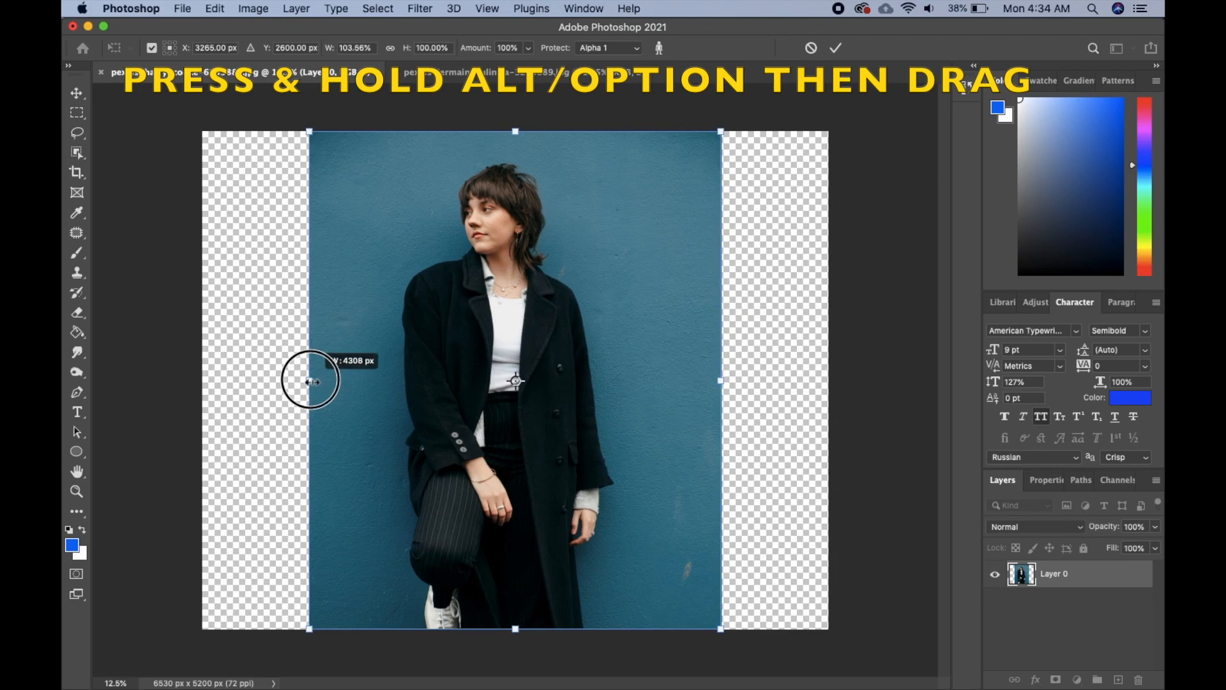
{"action": "left_click_drag", "start_coordinate": [309, 380], "coordinate": [286, 381]}
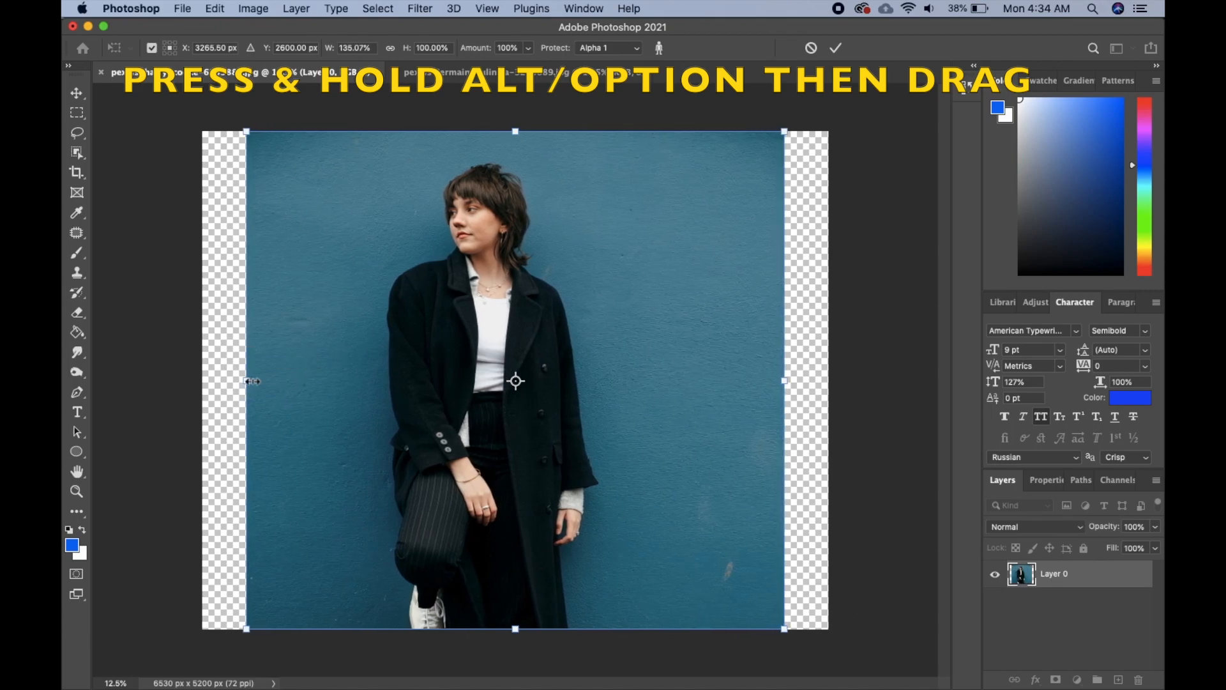
Stretch the blue wall to the full canvas width, commit the scale, and bring up the boxing-glove photo
{"action": "left_click_drag", "start_coordinate": [247, 380], "coordinate": [212, 383]}
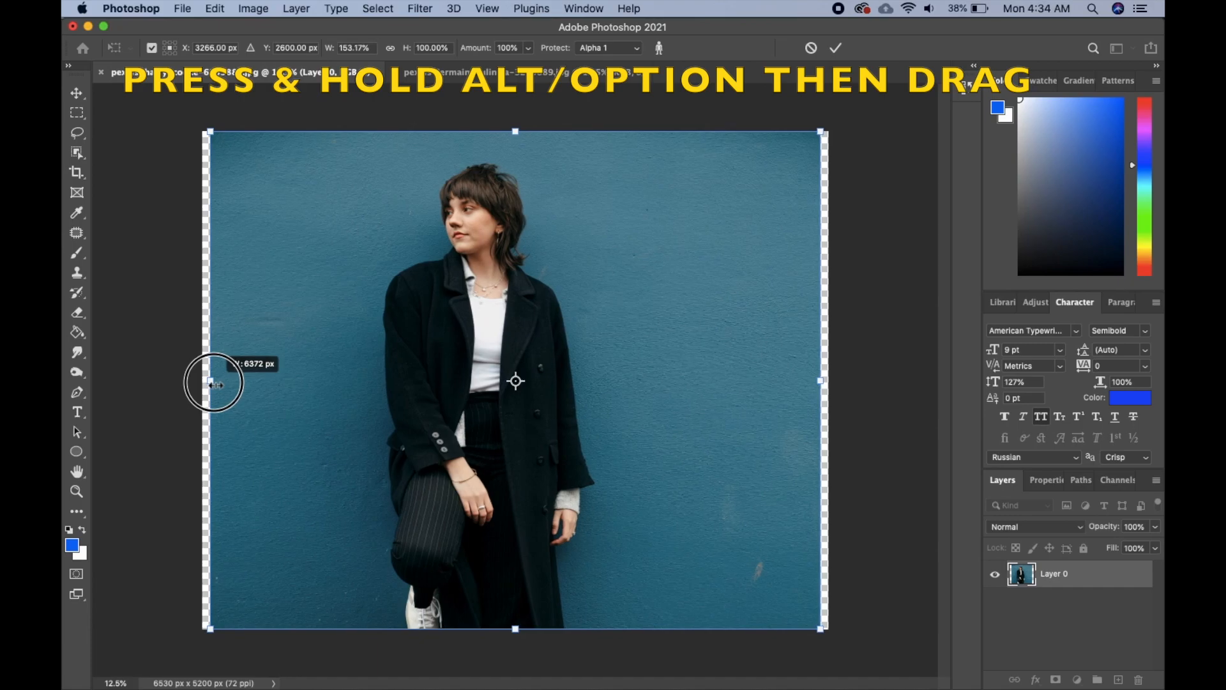
{"action": "left_click_drag", "start_coordinate": [216, 383], "coordinate": [211, 384]}
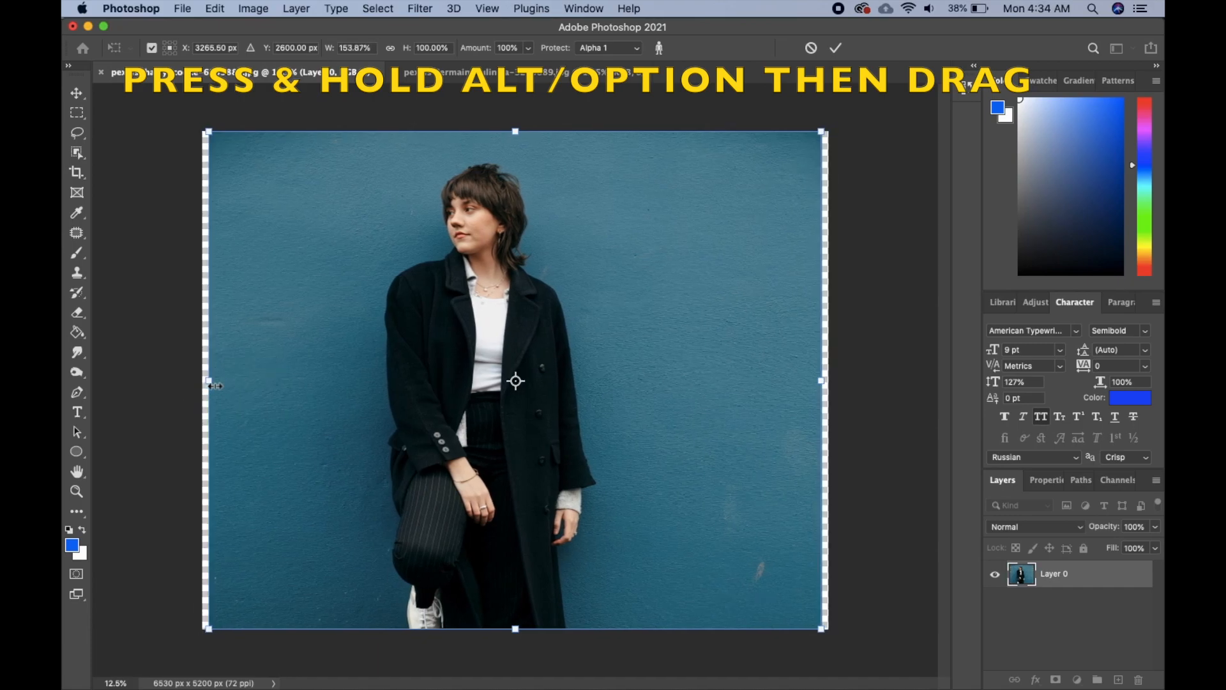
{"action": "left_click_drag", "start_coordinate": [207, 381], "coordinate": [209, 382]}
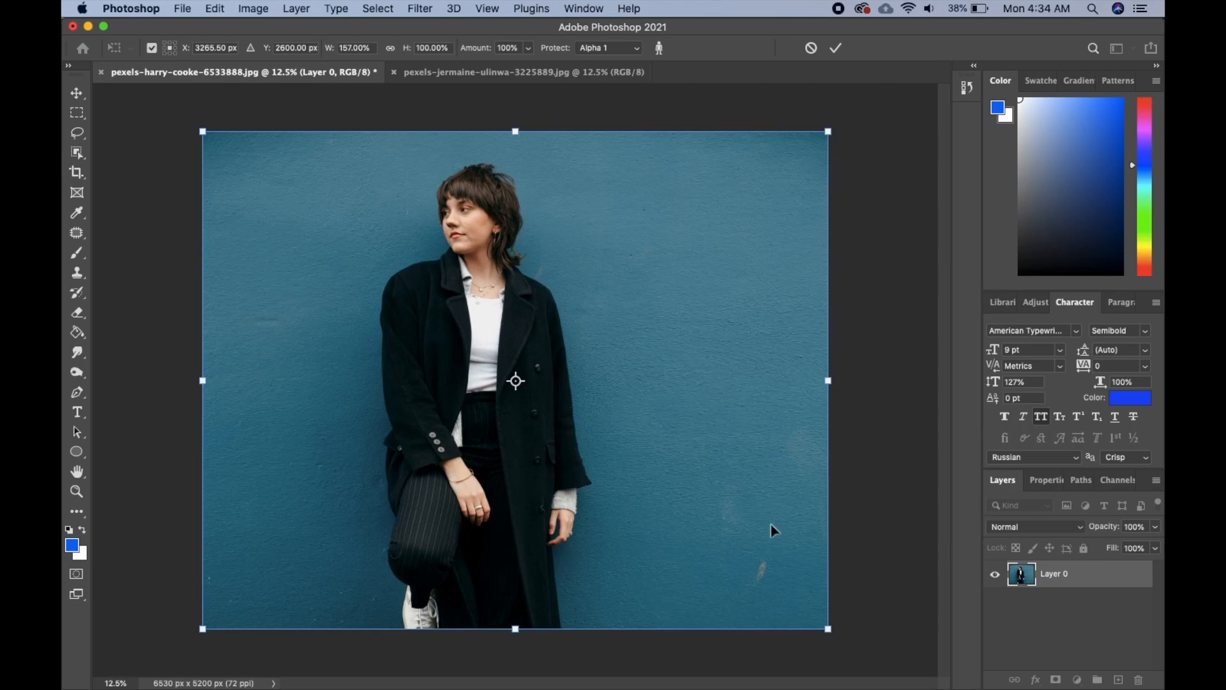
{"action": "mouse_move", "coordinate": [872, 545]}
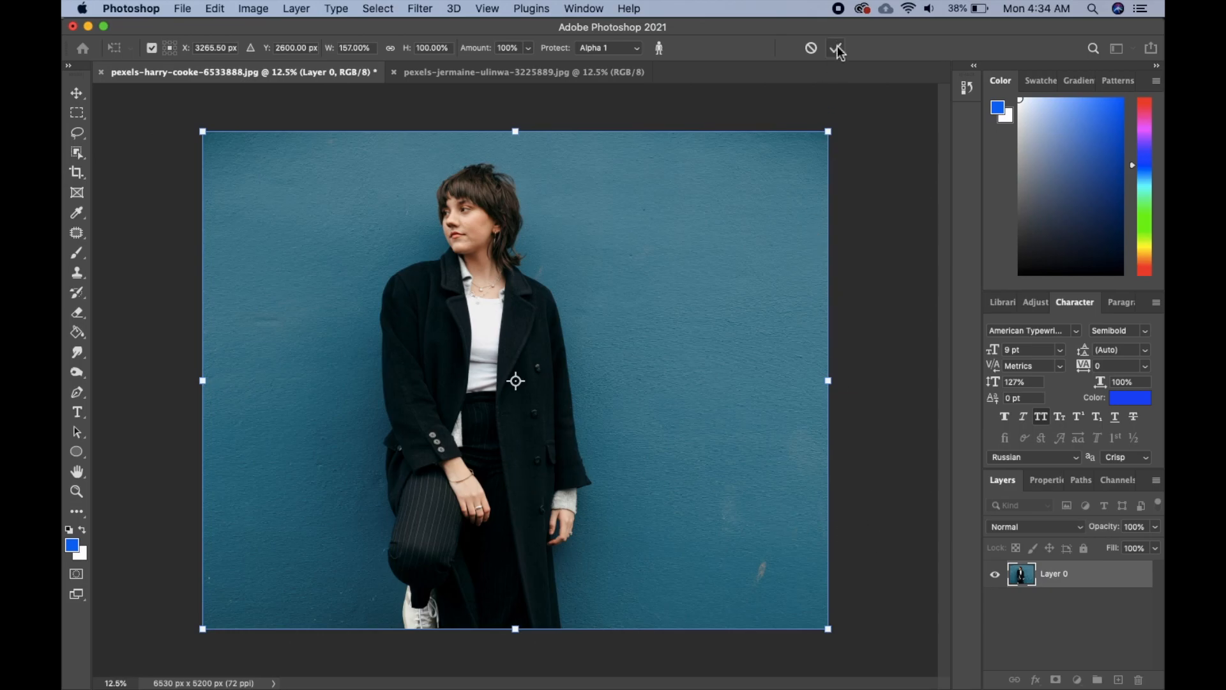
{"action": "left_click", "coordinate": [835, 48]}
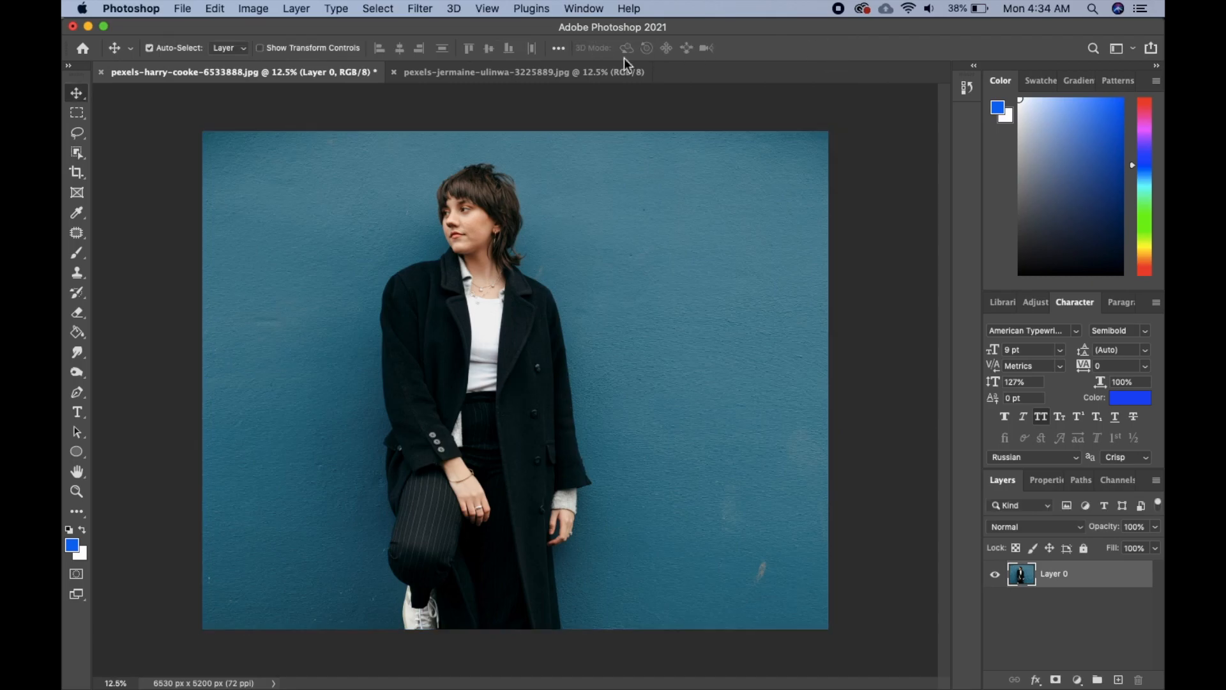
{"action": "left_click", "coordinate": [485, 71]}
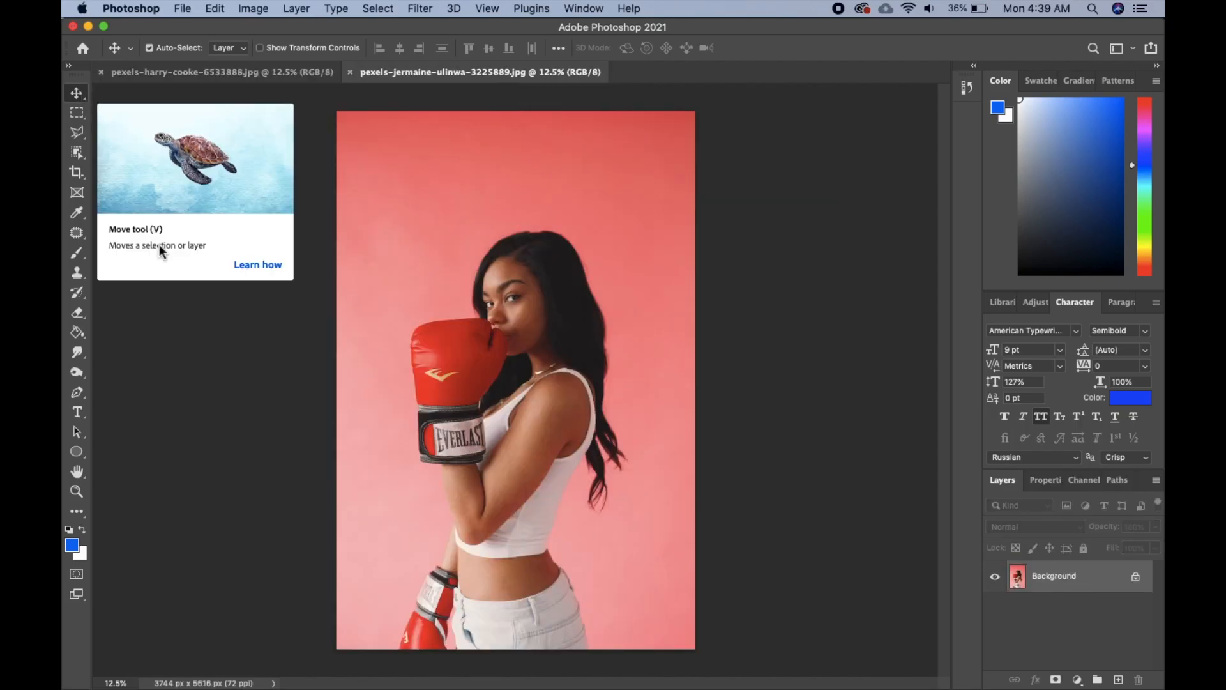
{"action": "mouse_move", "coordinate": [77, 174]}
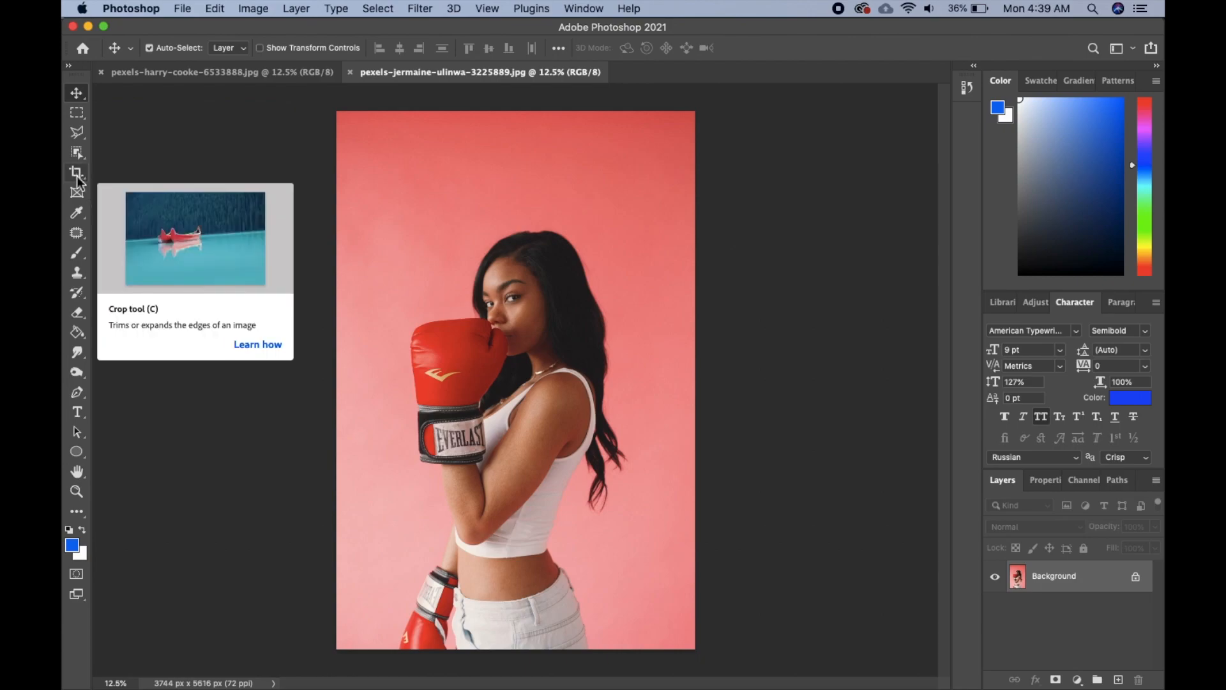
Extend the boxer photo's crop frame so the canvas becomes 6288 × 5616 px with transparent side strips
{"action": "left_click", "coordinate": [76, 172]}
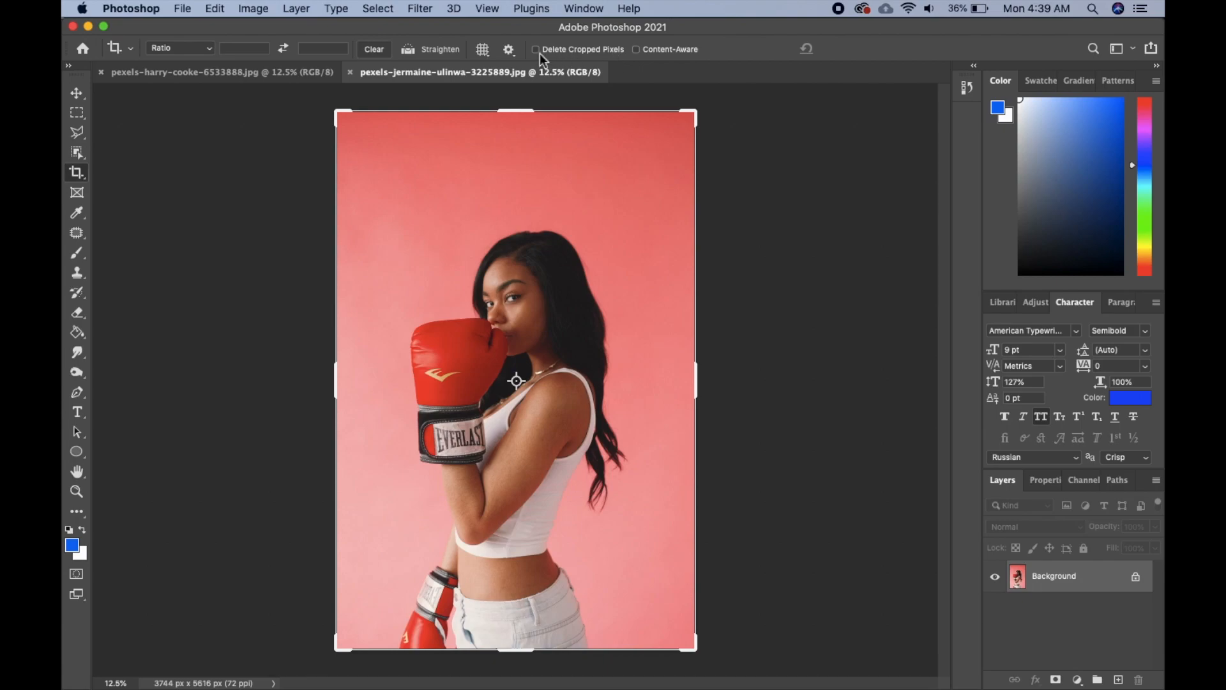
{"action": "mouse_move", "coordinate": [341, 387]}
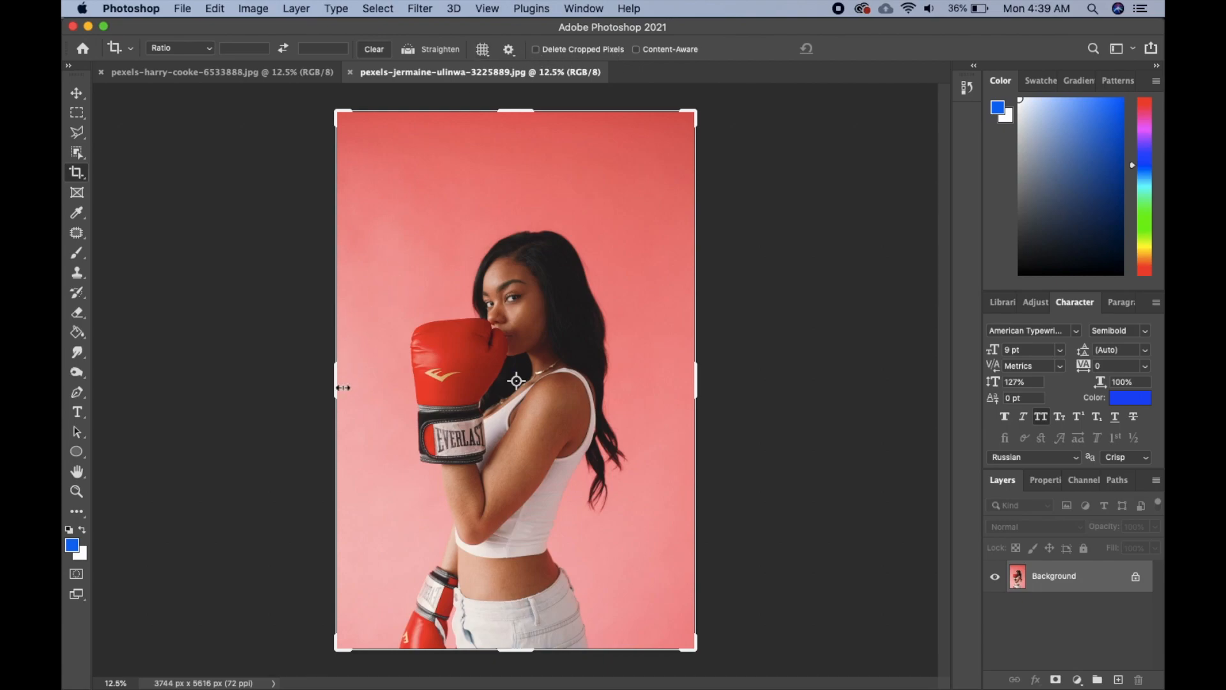
{"action": "mouse_move", "coordinate": [348, 403]}
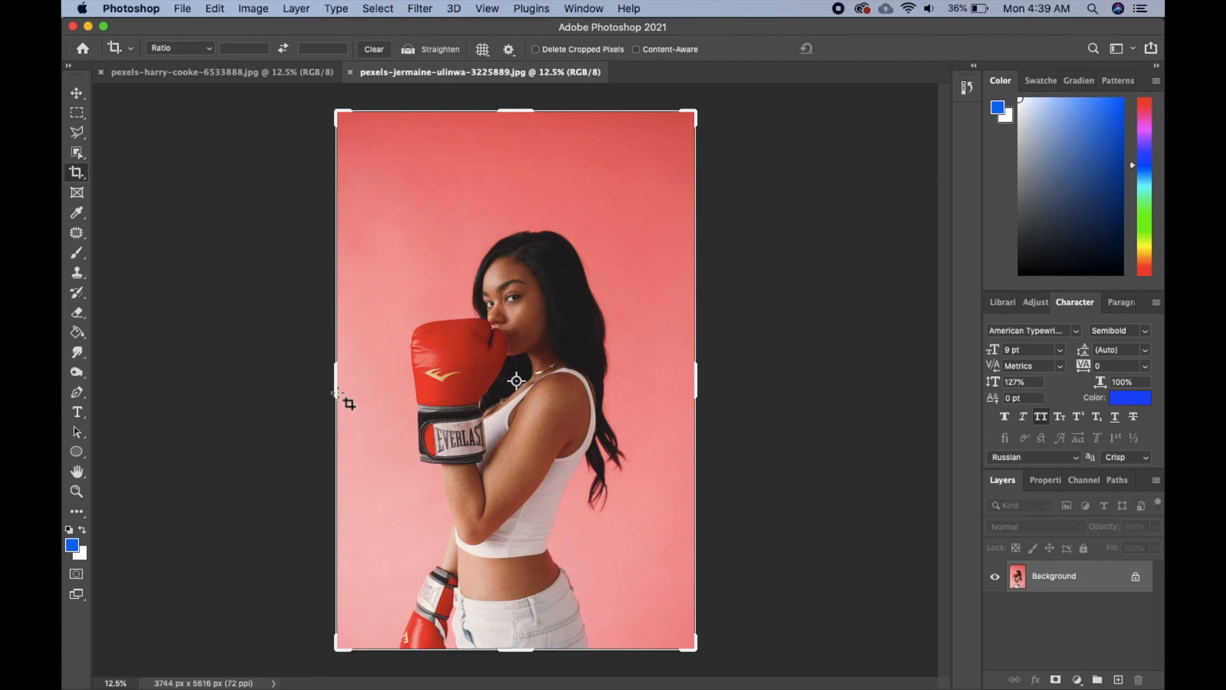
{"action": "left_click_drag", "start_coordinate": [337, 381], "coordinate": [215, 374]}
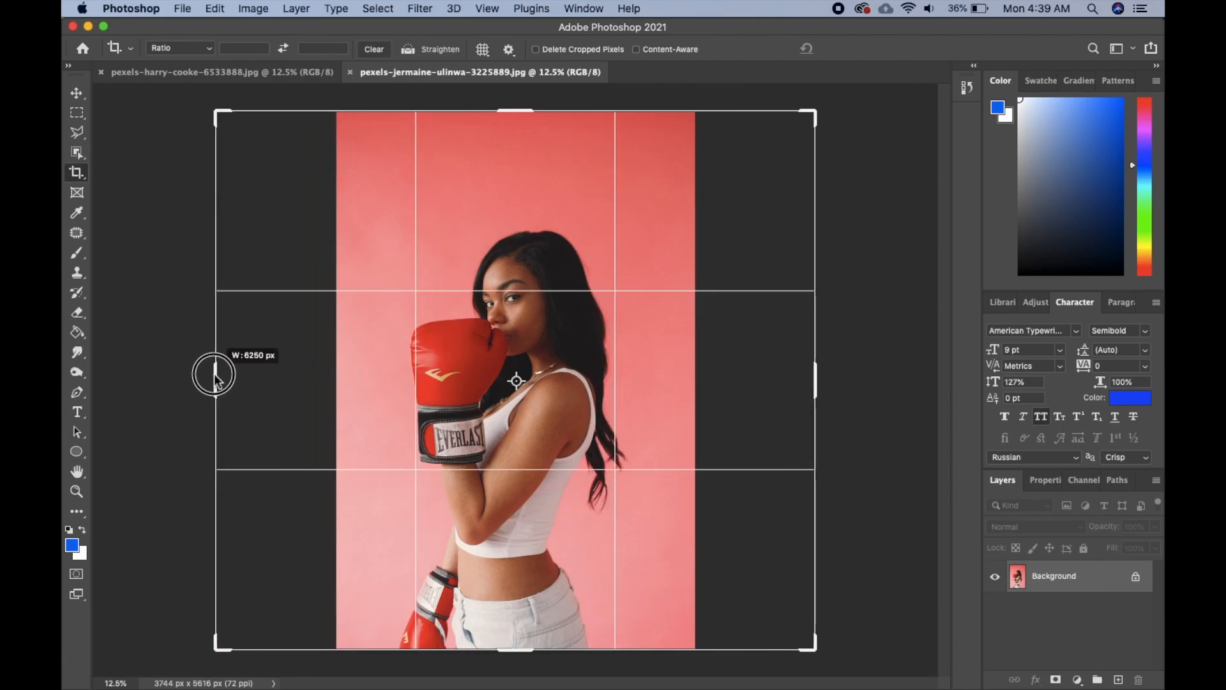
{"action": "left_click_drag", "start_coordinate": [215, 376], "coordinate": [213, 376]}
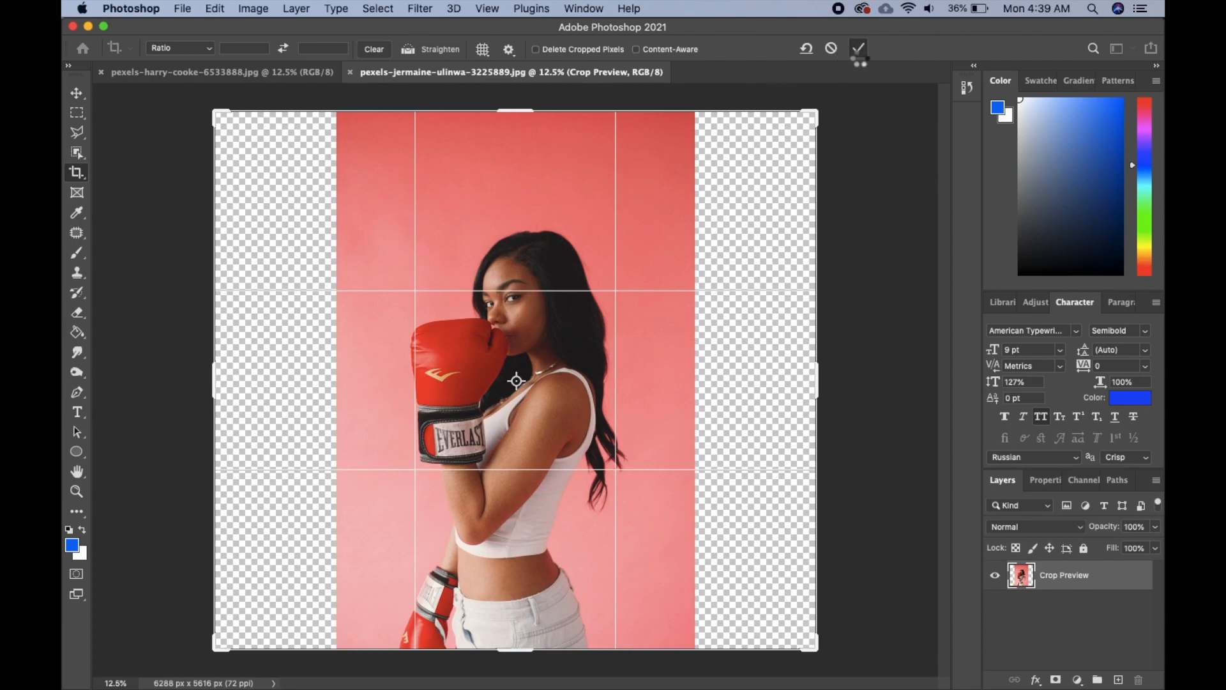
{"action": "left_click", "coordinate": [858, 48]}
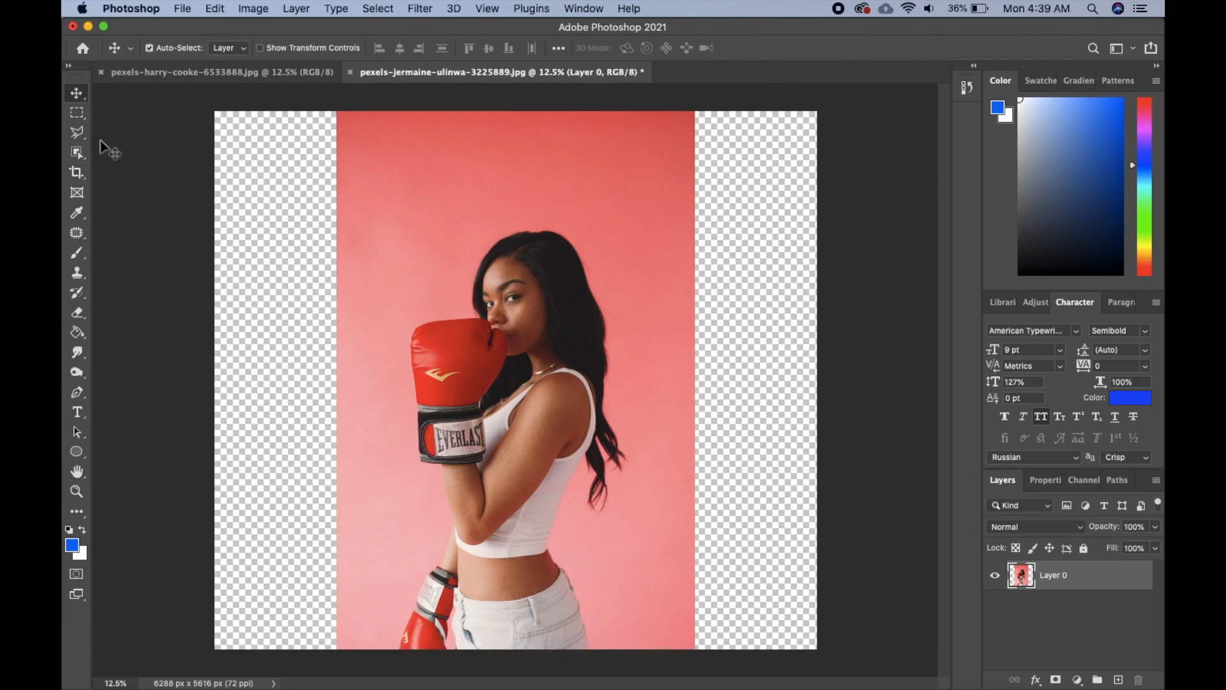
Marquee-select a full-height band of pink wall beside the left empty strip
{"action": "left_click", "coordinate": [76, 112]}
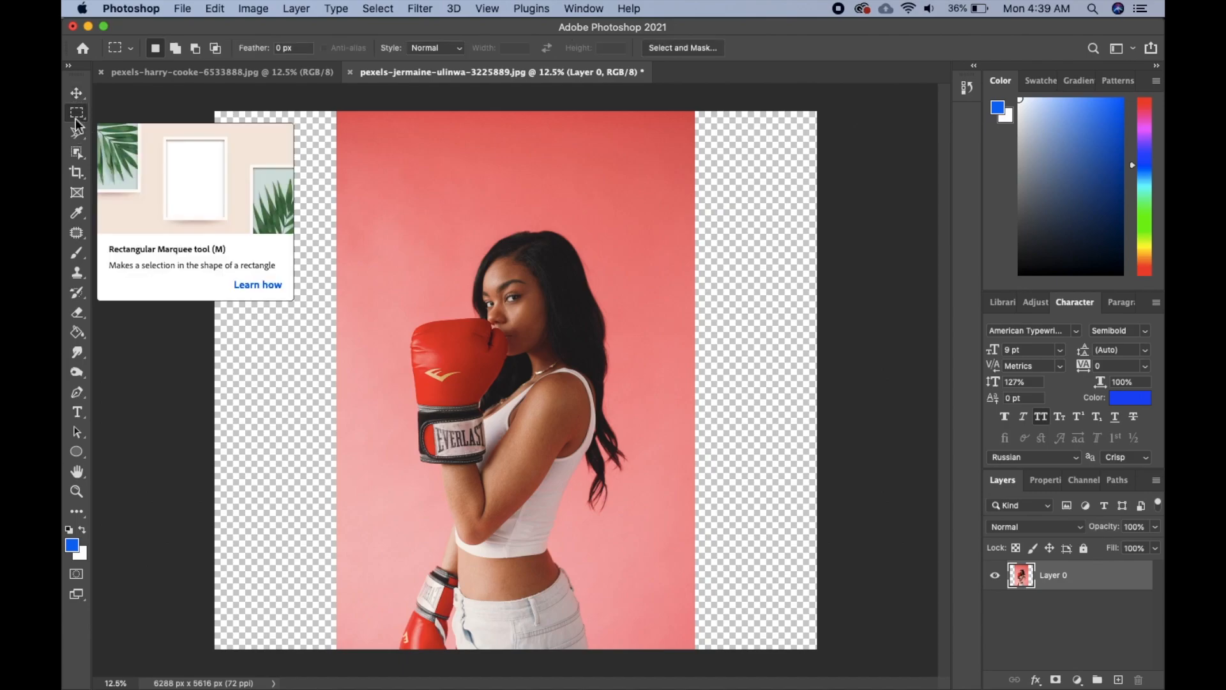
{"action": "mouse_move", "coordinate": [324, 108]}
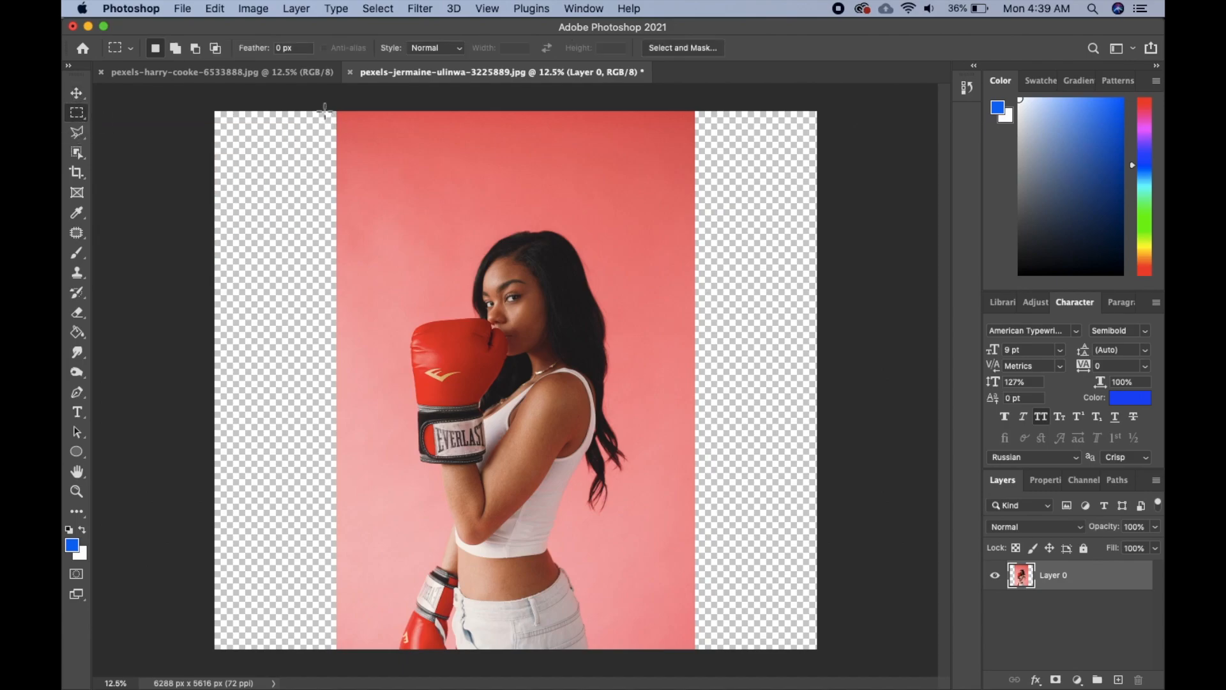
{"action": "left_click_drag", "start_coordinate": [327, 115], "coordinate": [379, 288]}
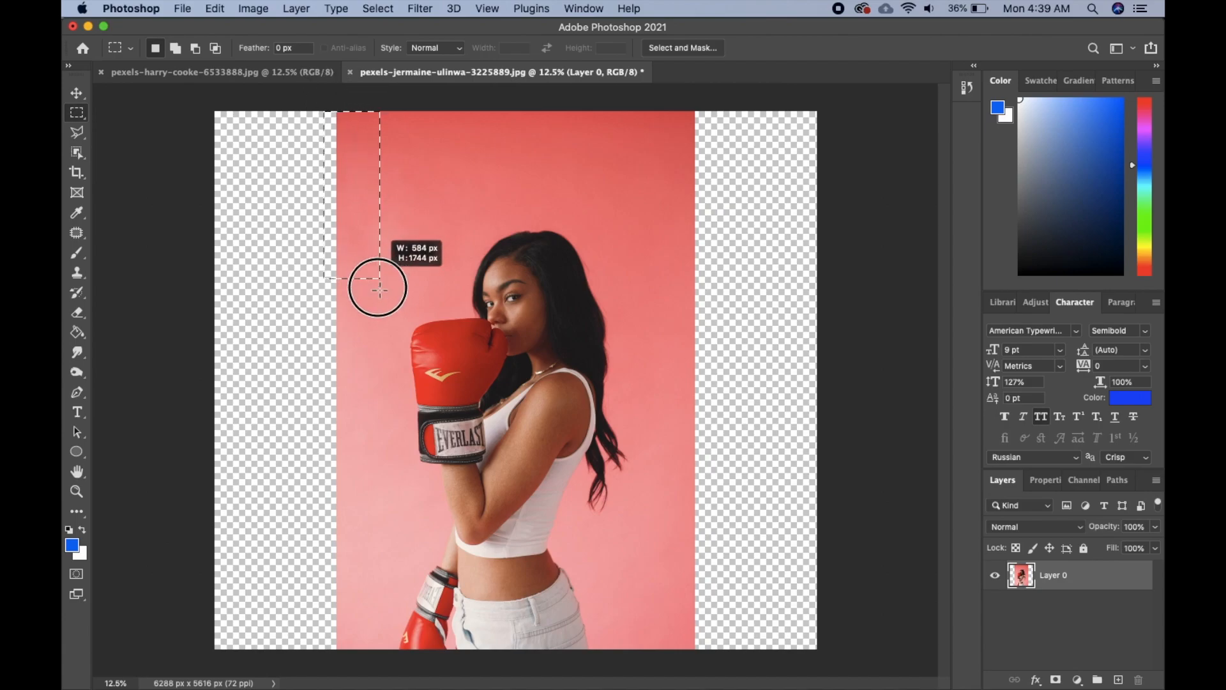
{"action": "left_click_drag", "start_coordinate": [379, 286], "coordinate": [391, 641]}
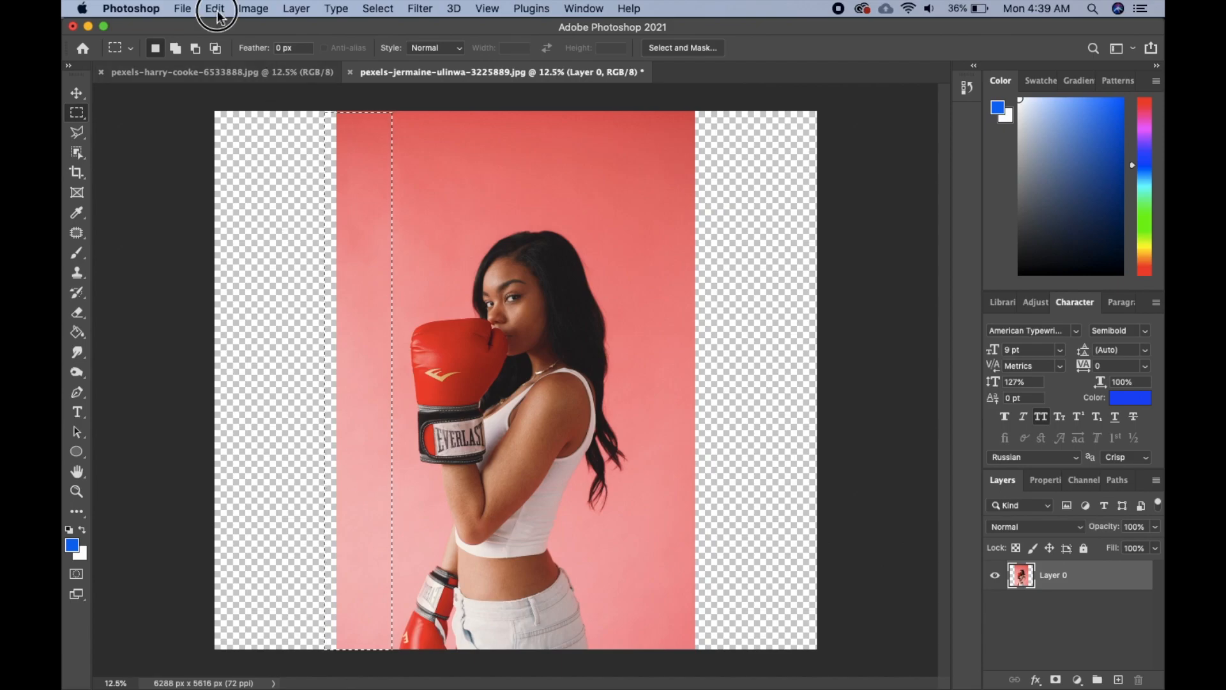
Content-Aware Scale that band across the left strip to the canvas edge, then deselect
{"action": "left_click", "coordinate": [214, 8]}
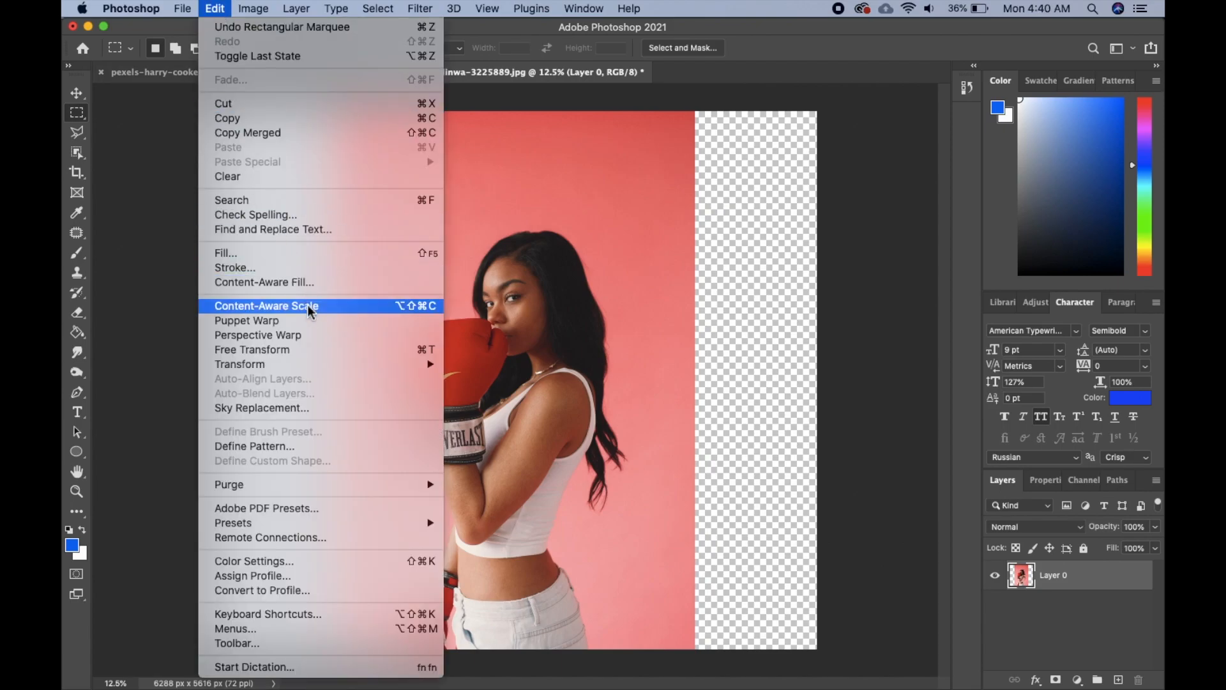
{"action": "left_click", "coordinate": [267, 306]}
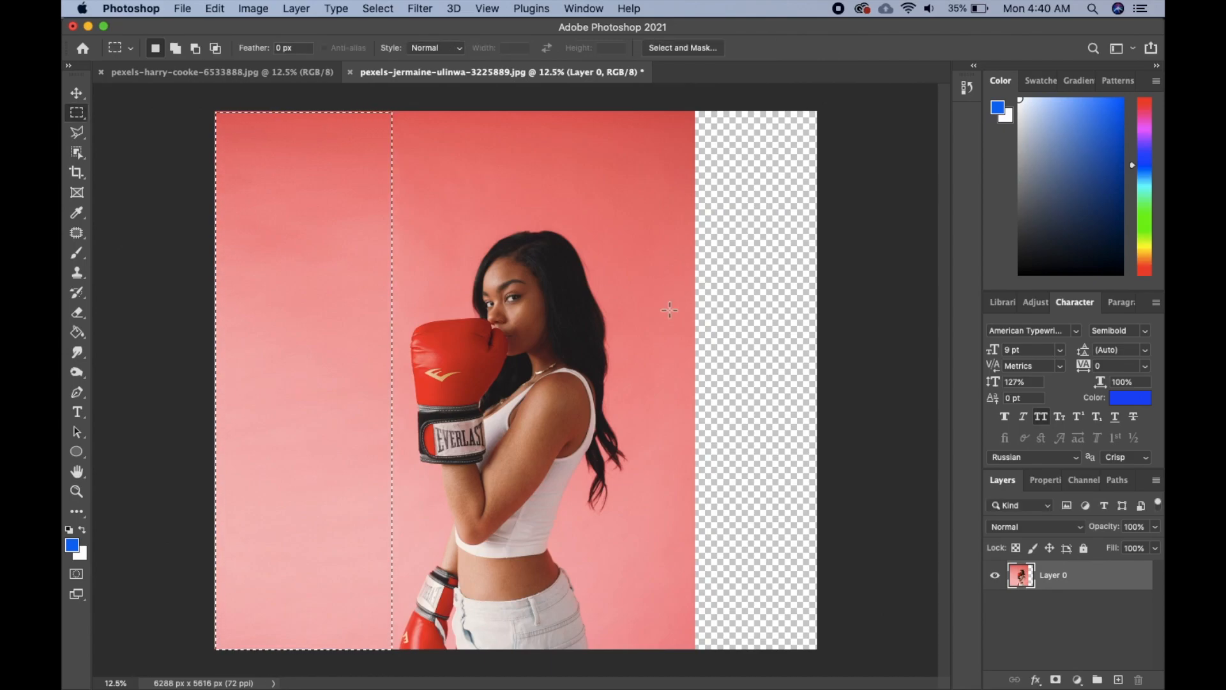
{"action": "key", "text": "cmd+d"}
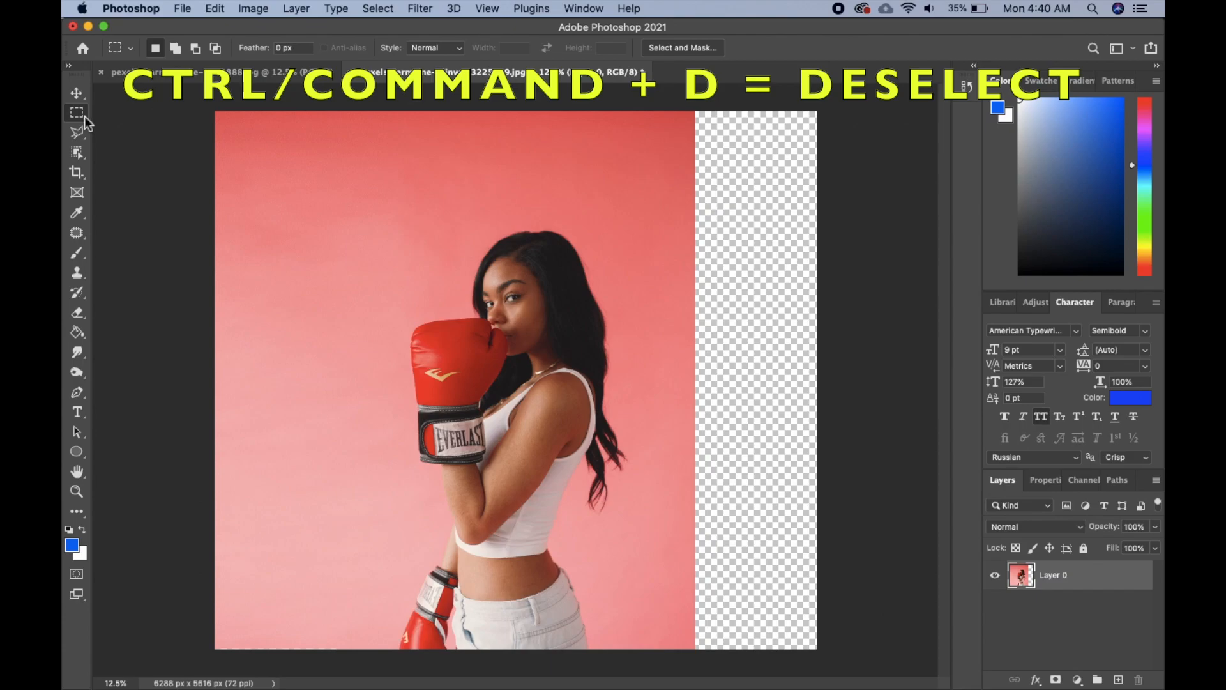
Marquee-select a full-height band of pink wall on the right and start Content-Aware Scale on it
{"action": "key", "text": "cmd+d"}
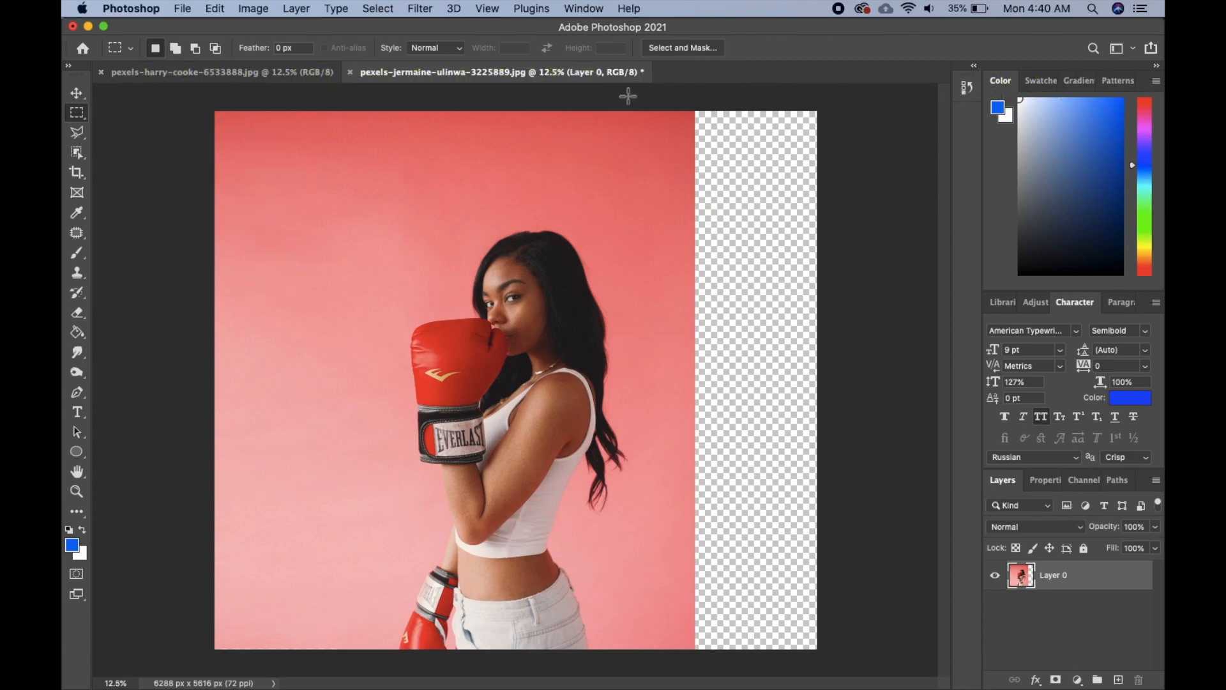
{"action": "mouse_move", "coordinate": [638, 104]}
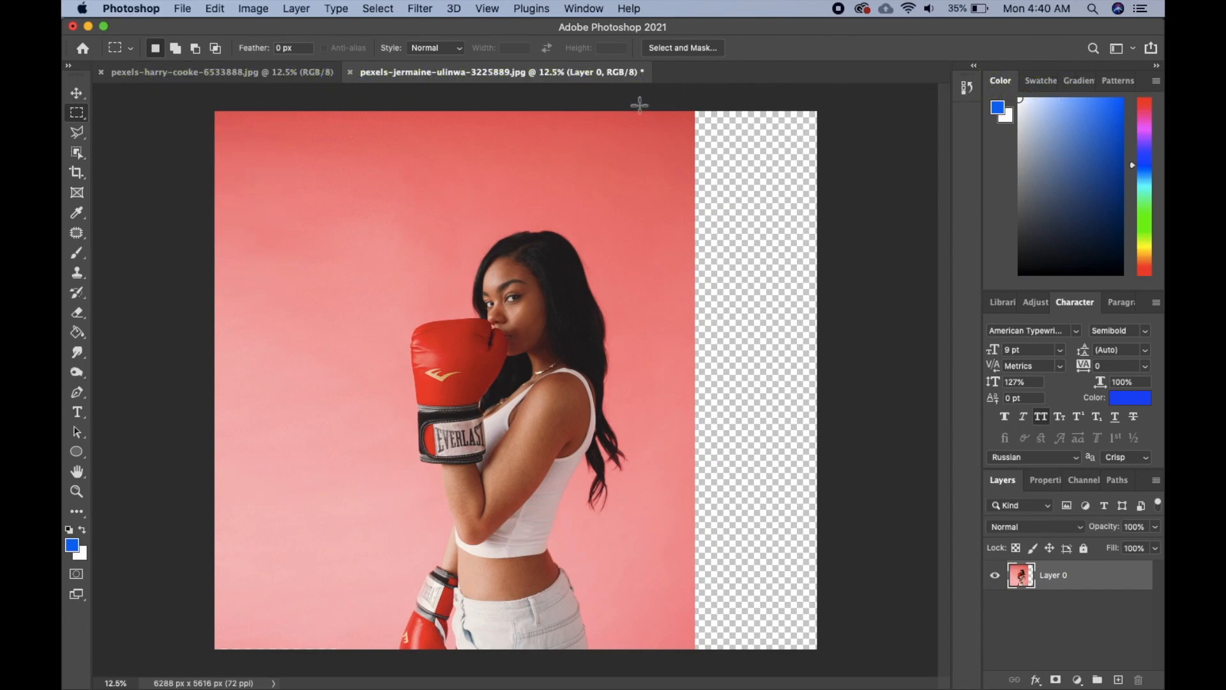
{"action": "left_click_drag", "start_coordinate": [637, 108], "coordinate": [732, 617]}
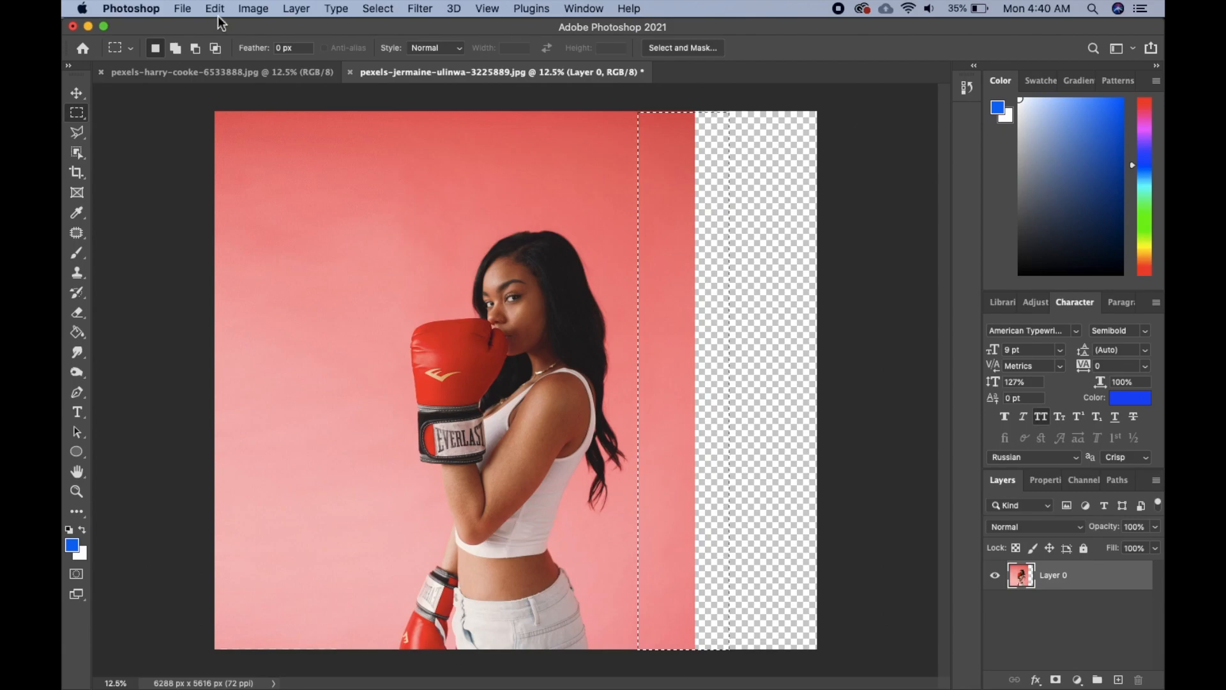
{"action": "left_click", "coordinate": [215, 8]}
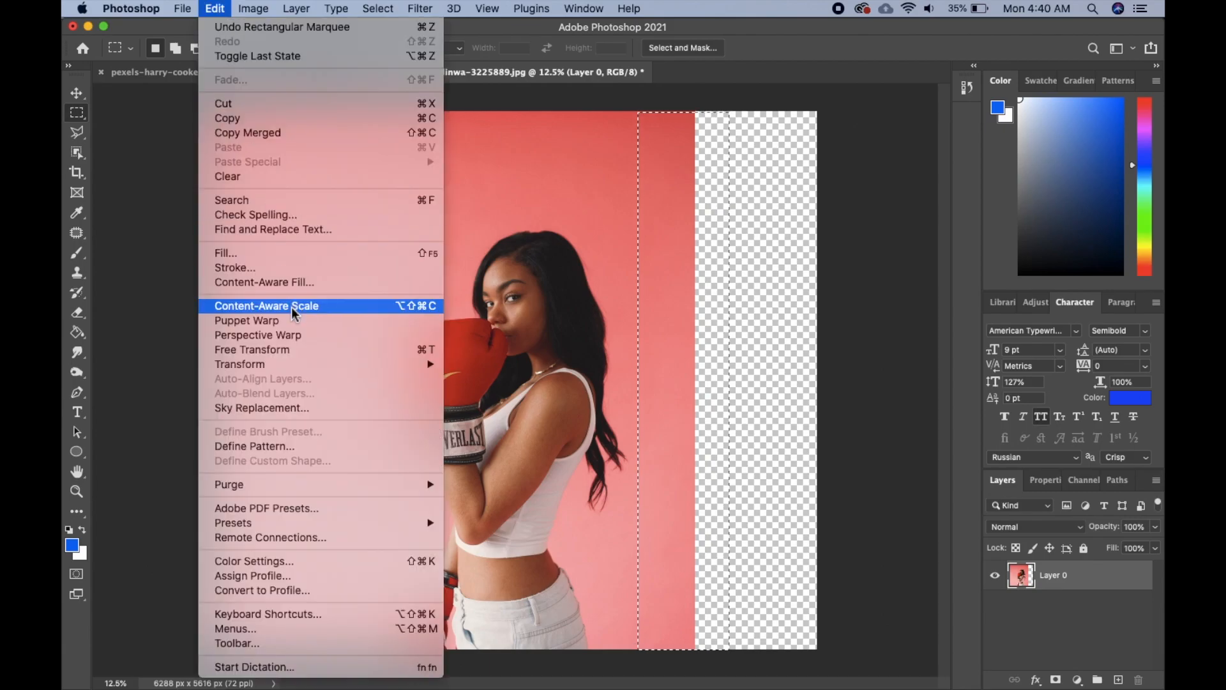
{"action": "left_click", "coordinate": [266, 306]}
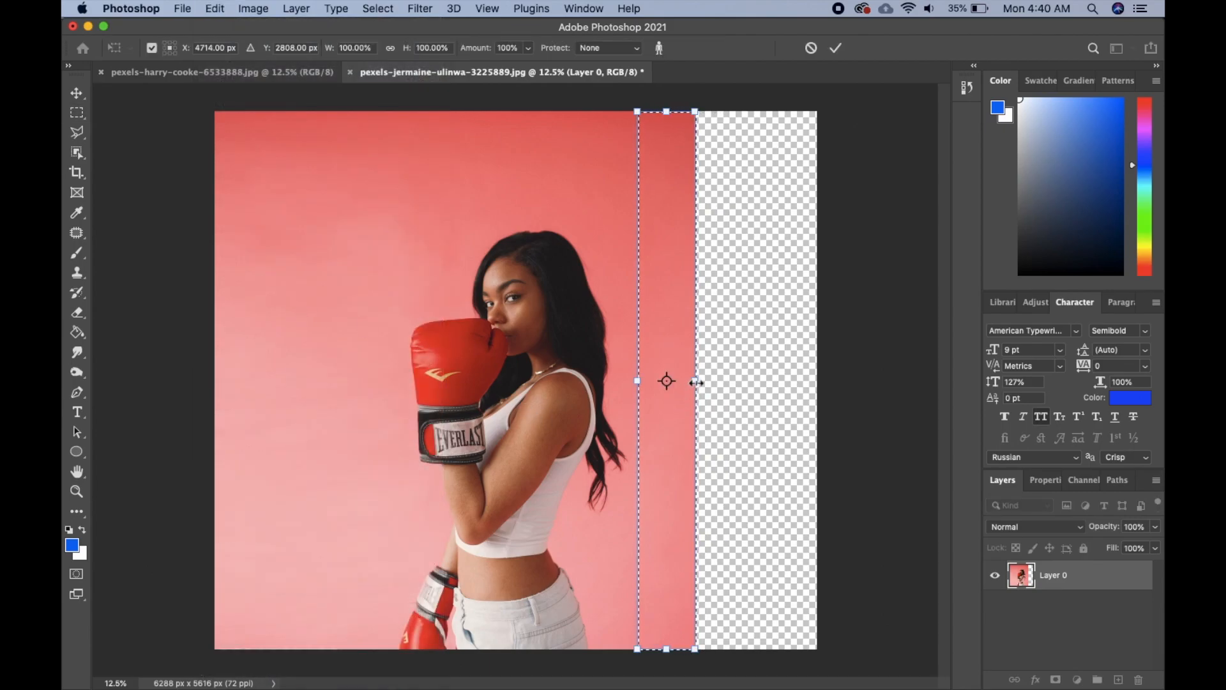
Stretch the band across the empty right strip to the canvas edge, commit, and deselect
{"action": "left_click_drag", "start_coordinate": [696, 382], "coordinate": [816, 373]}
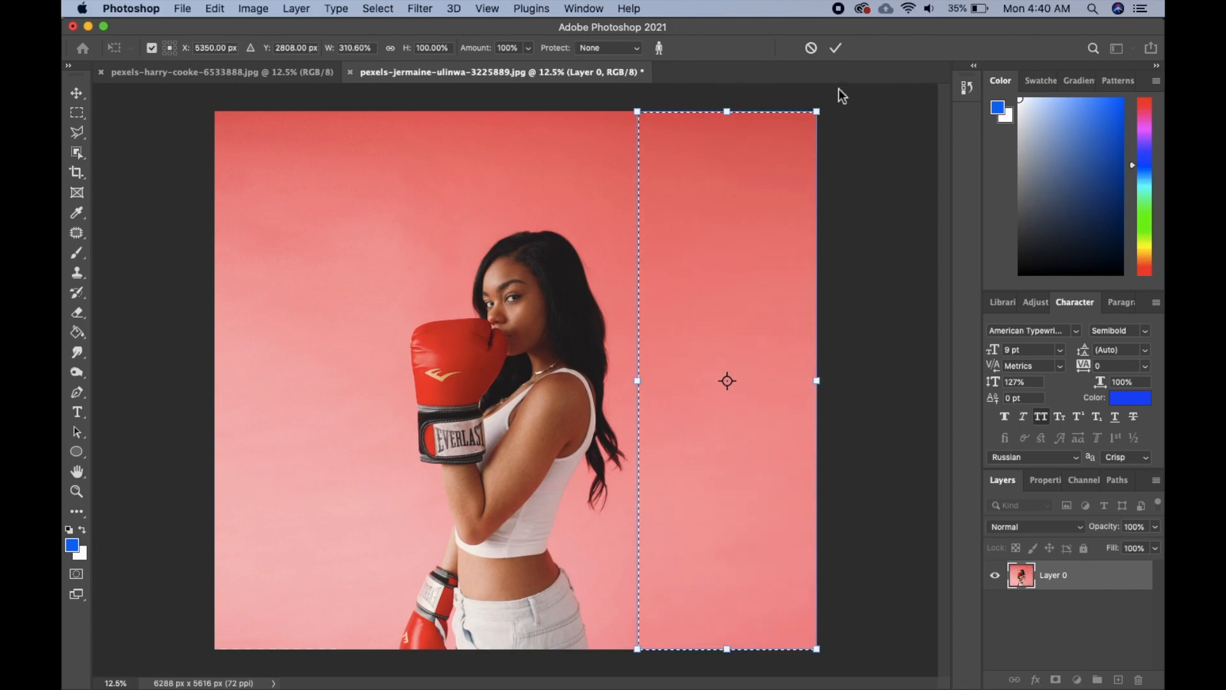
{"action": "left_click", "coordinate": [835, 48]}
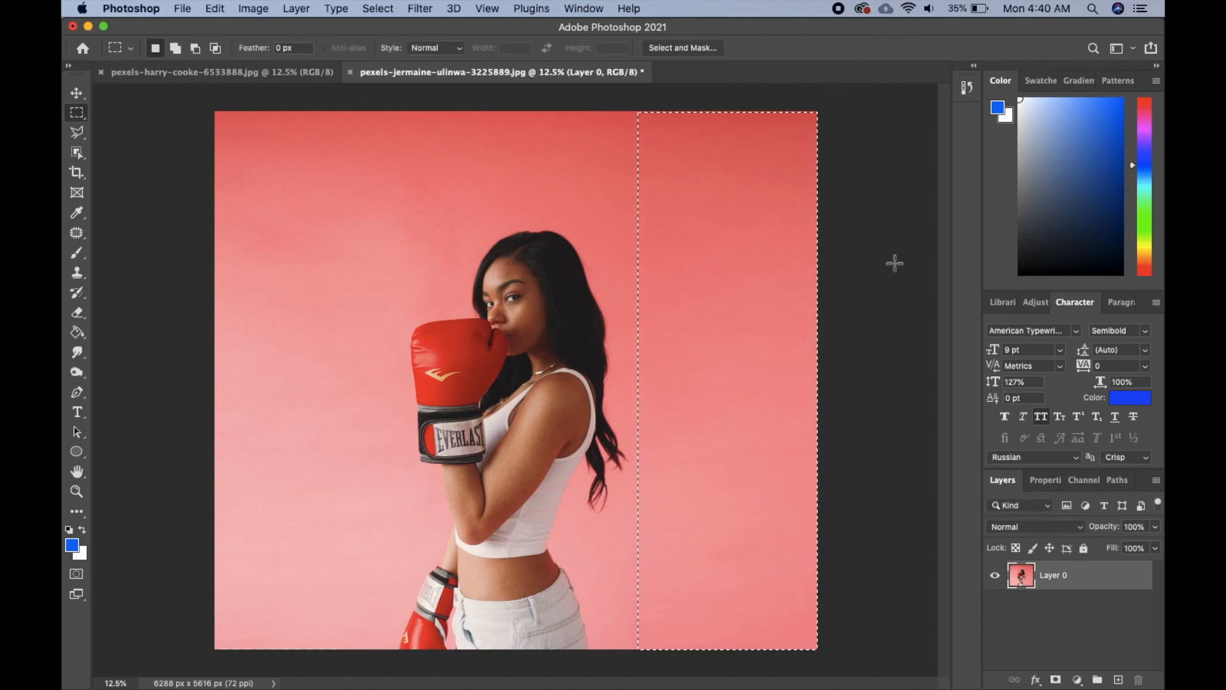
{"action": "key", "text": "cmd+d"}
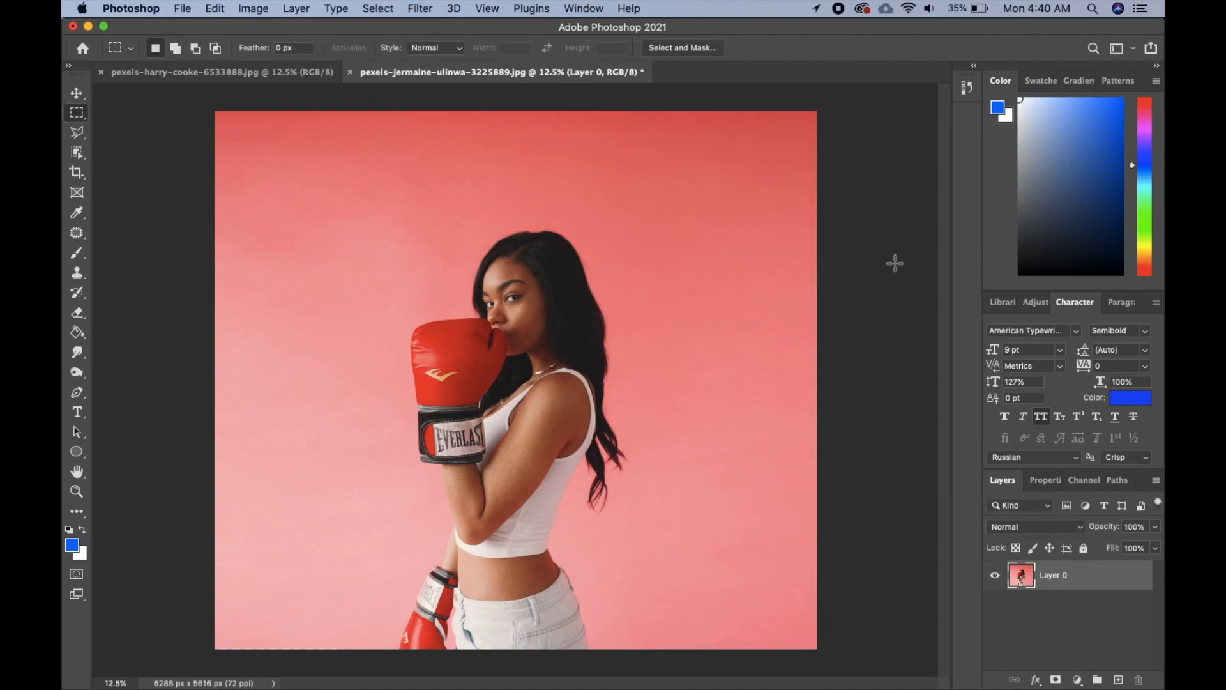
{"action": "mouse_move", "coordinate": [634, 373]}
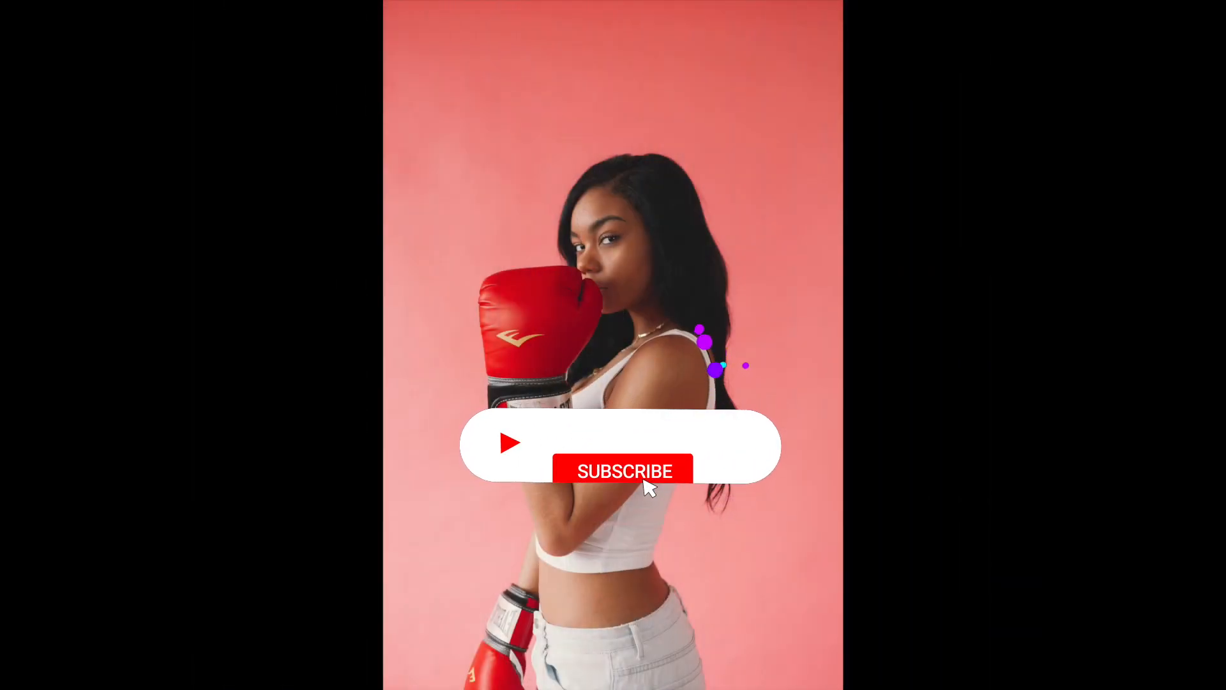
{"action": "left_click", "coordinate": [624, 470]}
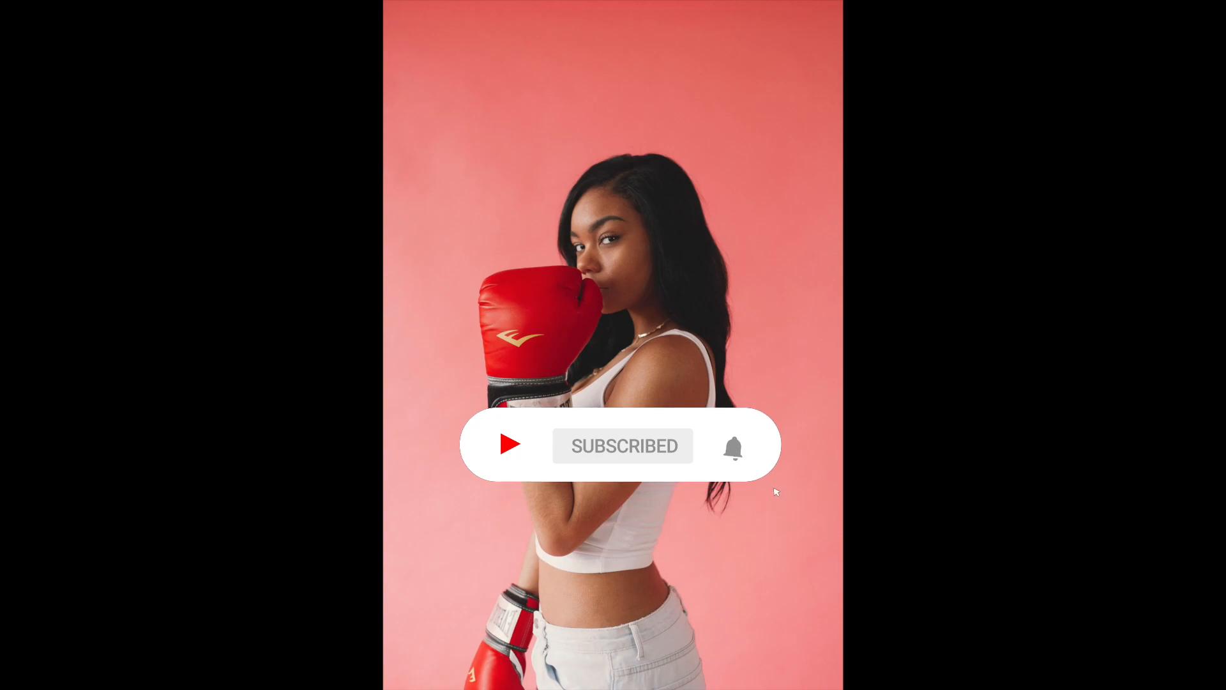